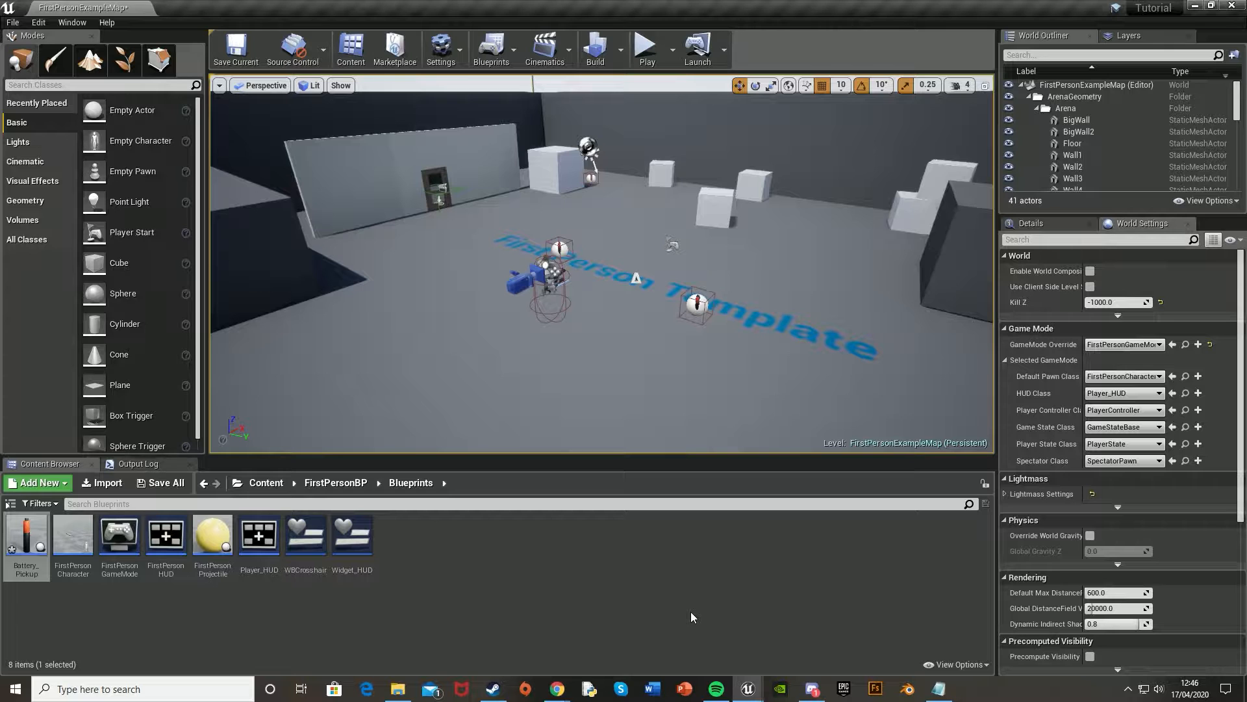
Play the level to check the Battery and Stamina HUD bars, then stop the session.
click(645, 48)
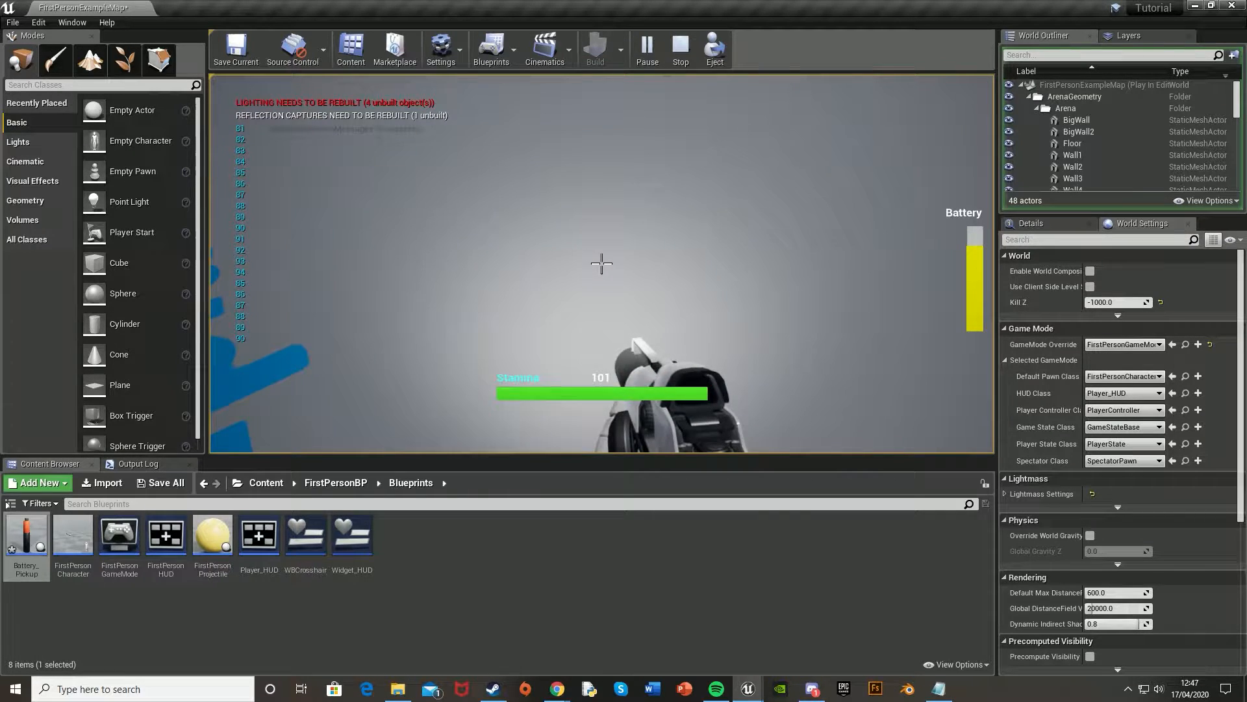
click(680, 48)
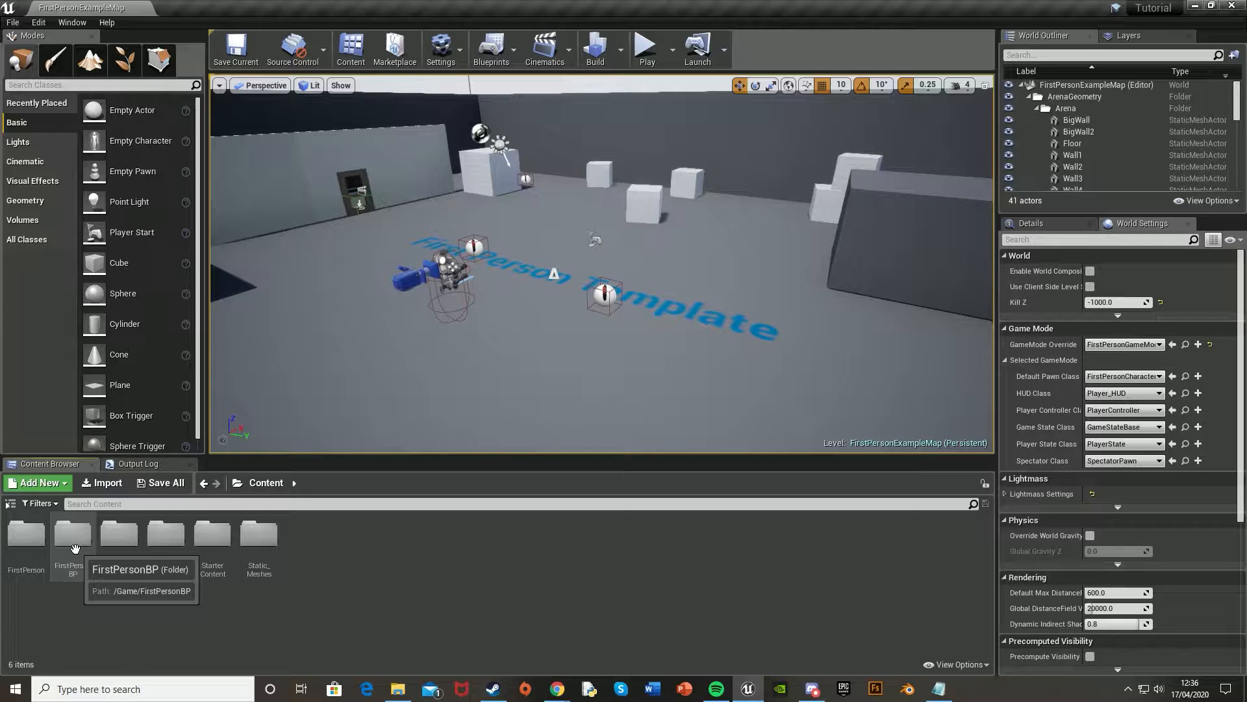
Navigate the Content Browser into FirstPersonBP > Blueprints, listing the project's blueprint assets.
click(70, 535)
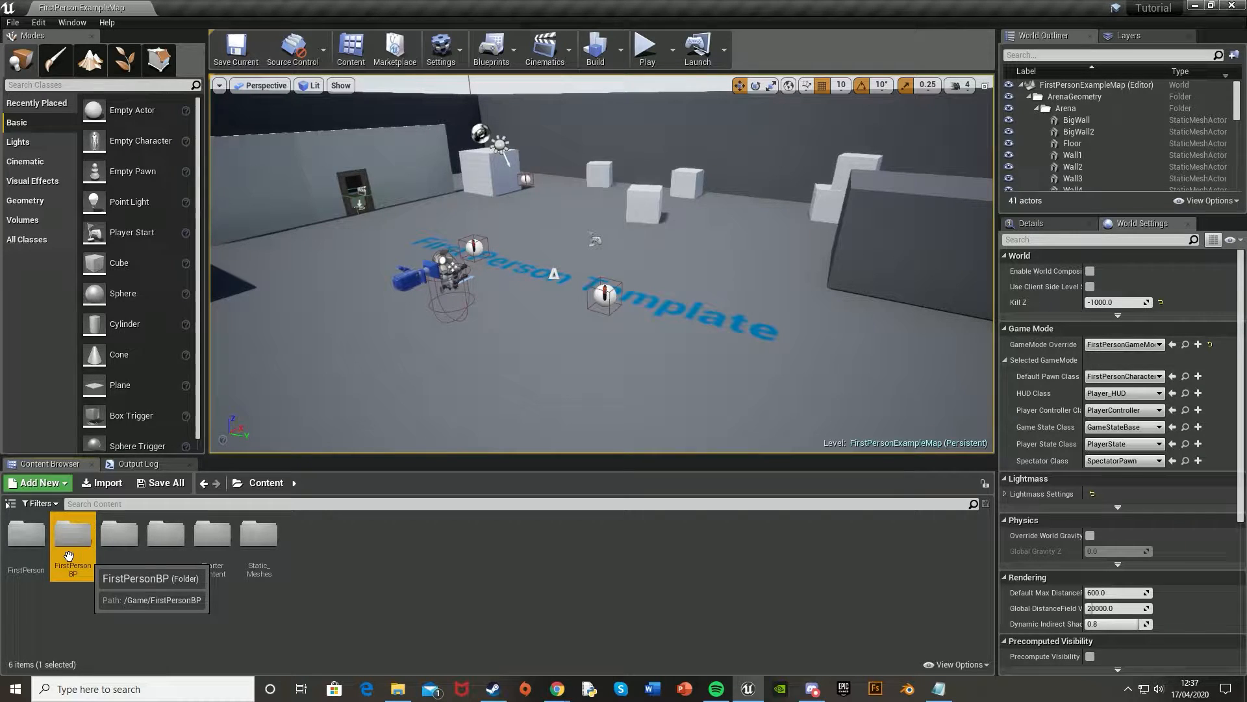
double_click(71, 536)
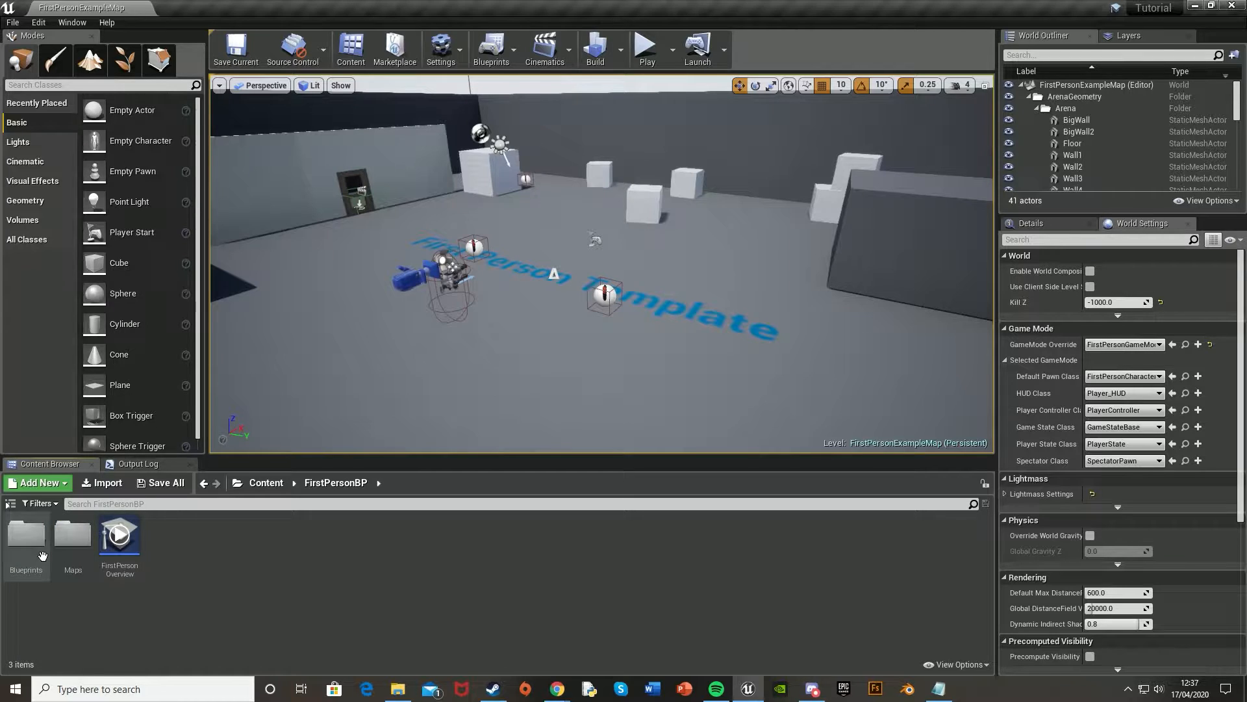
click(36, 482)
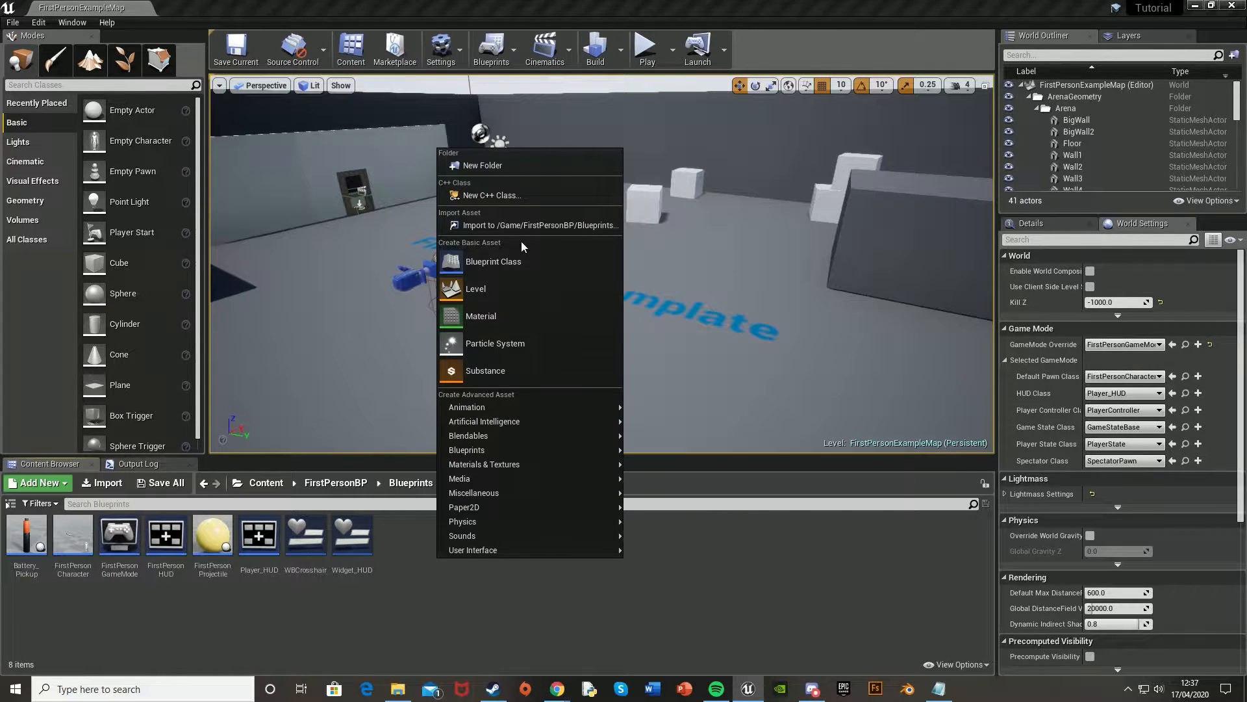
click(494, 261)
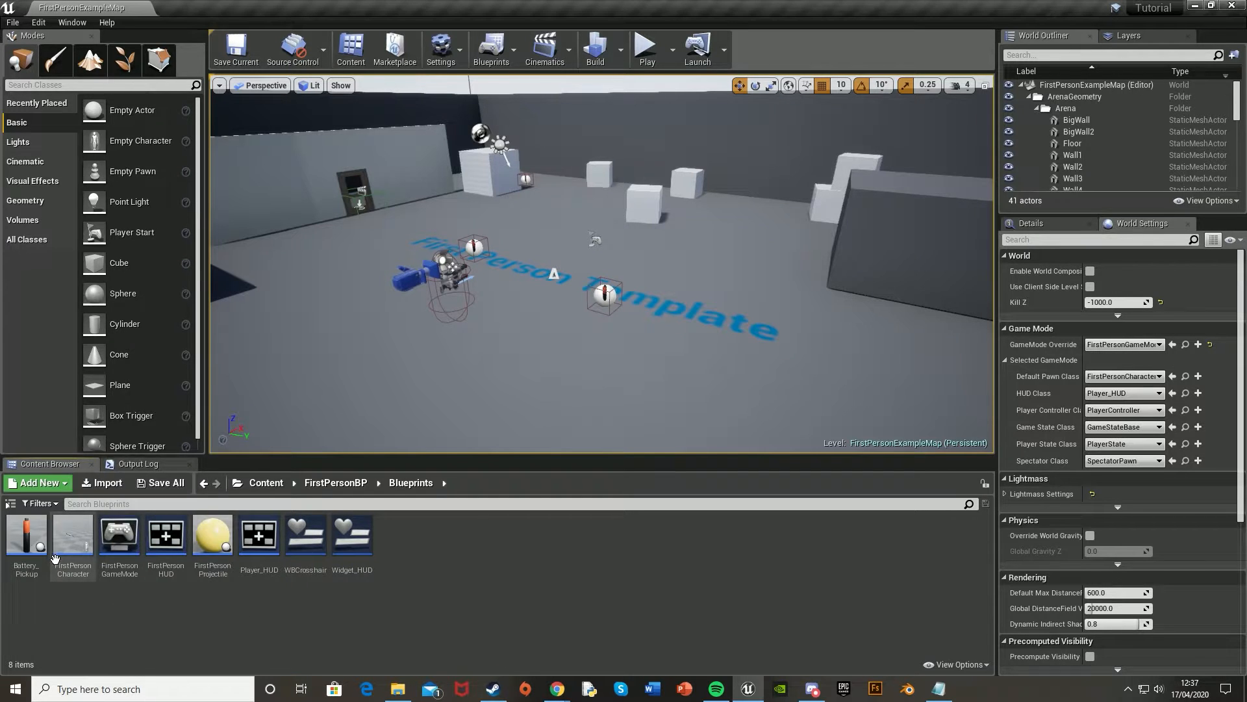
Open the Battery_Pickup blueprint's event graph, ending a brief test play in between.
double_click(26, 534)
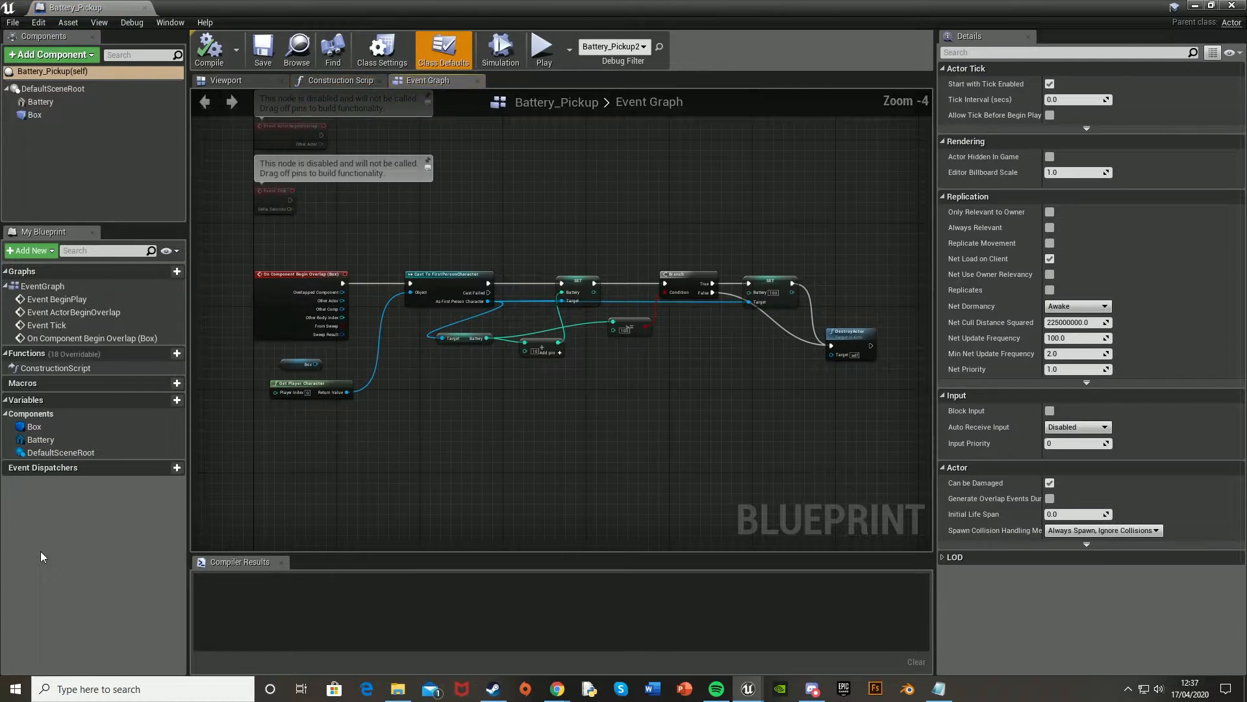
mouse_move(586, 373)
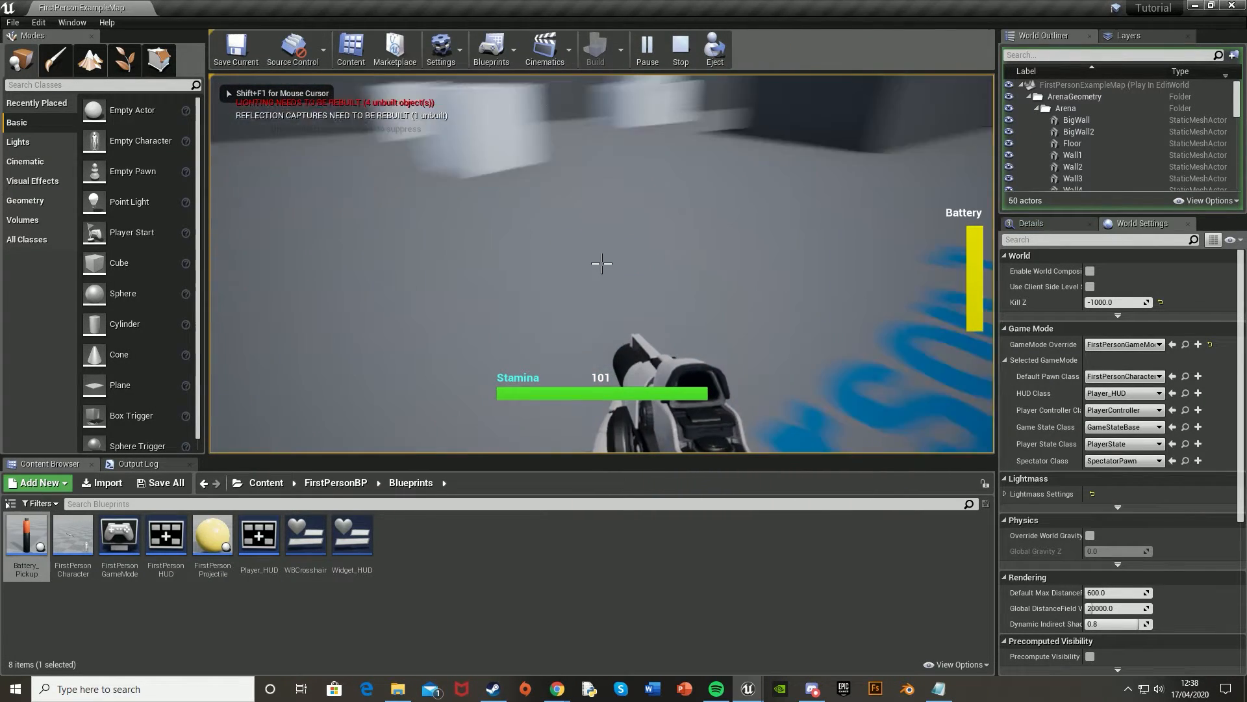
click(678, 48)
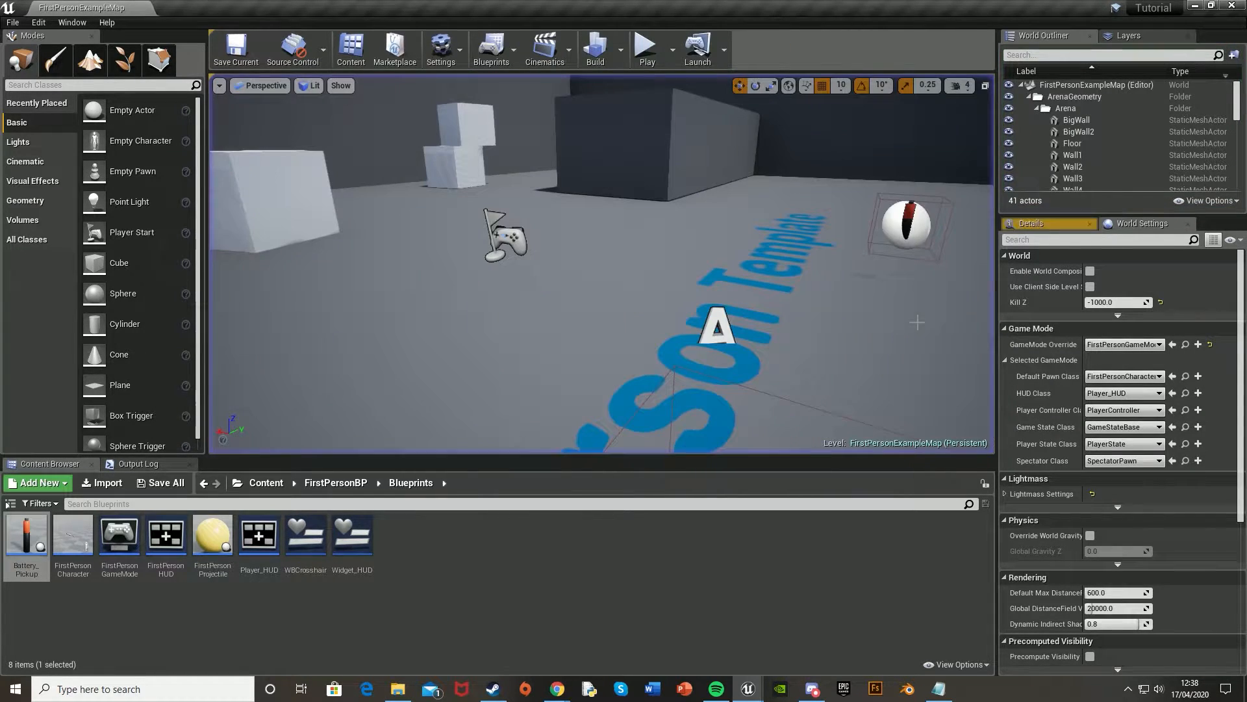
double_click(26, 537)
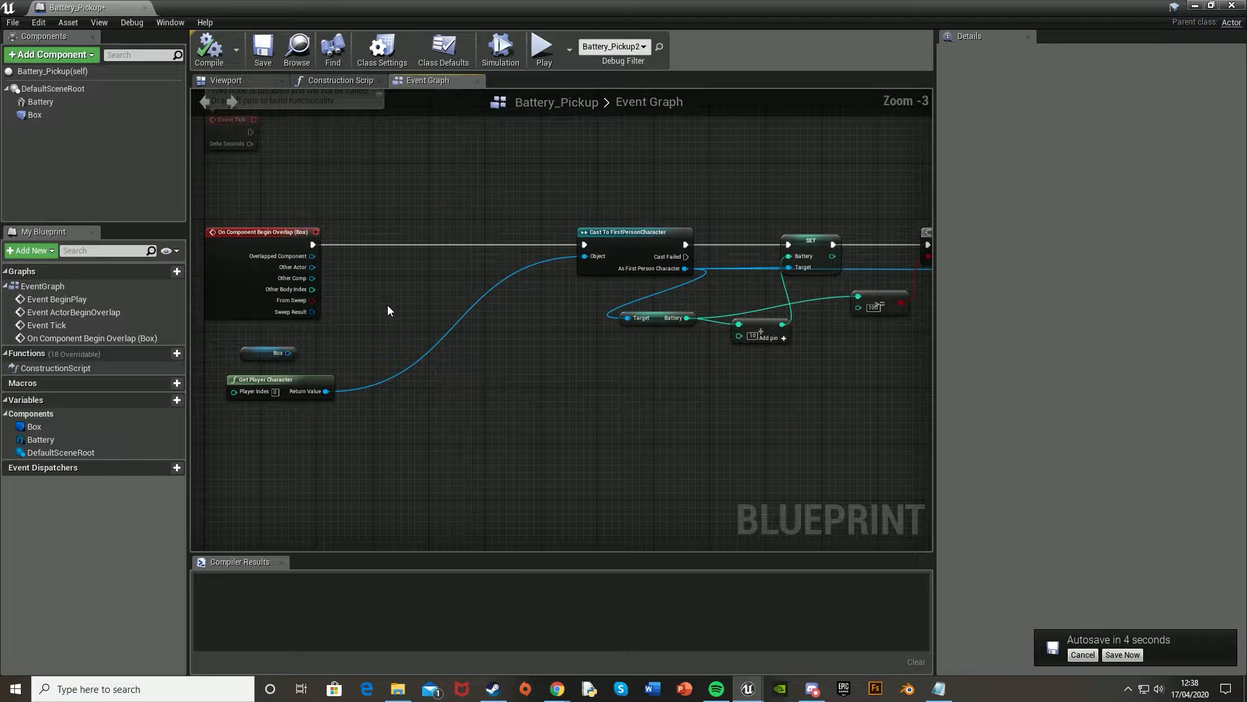
Add OnComponentEndOverlap for Box, Enable Input after Begin Overlap, and a Cast To FirstPersonCharacter.
click(277, 352)
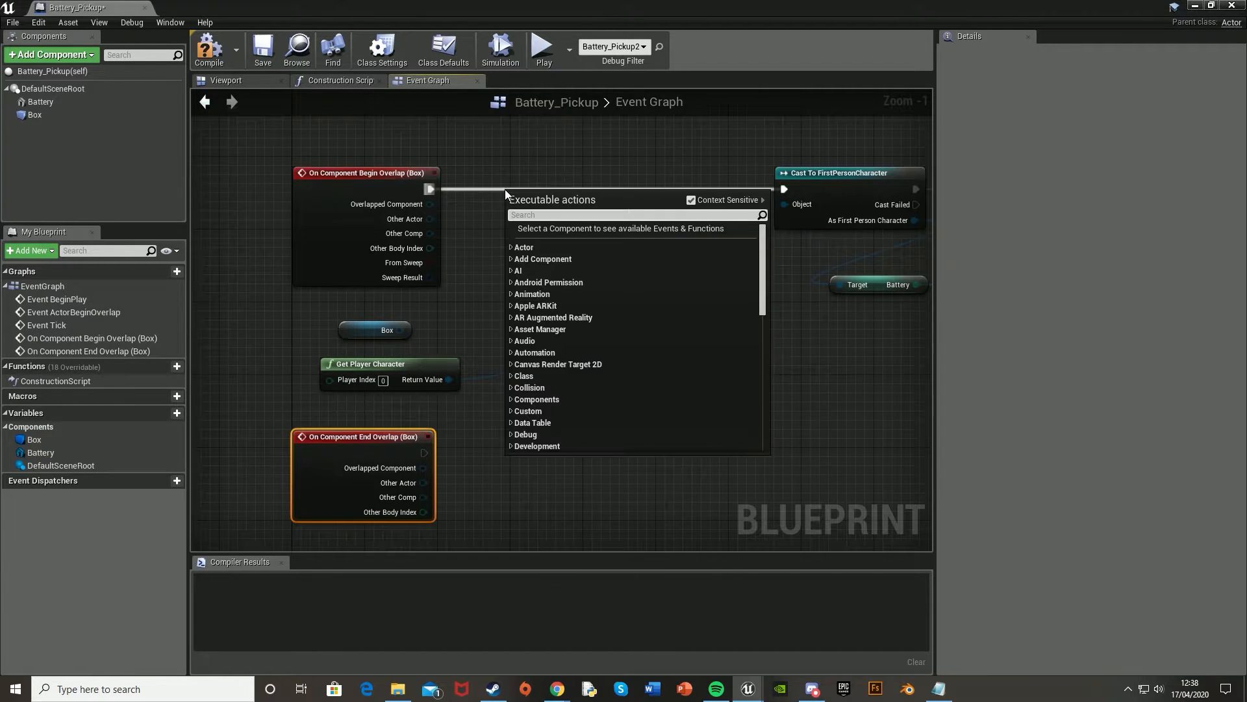
text(enable)
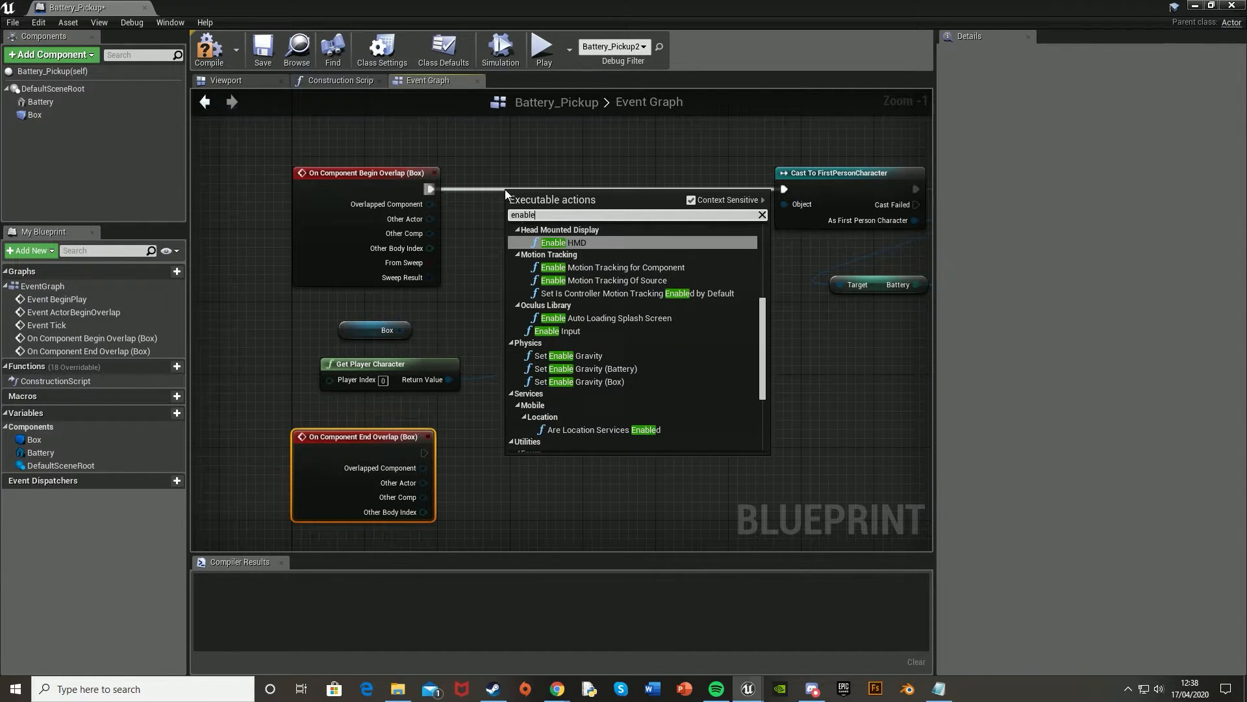
click(561, 331)
text(cast to fi)
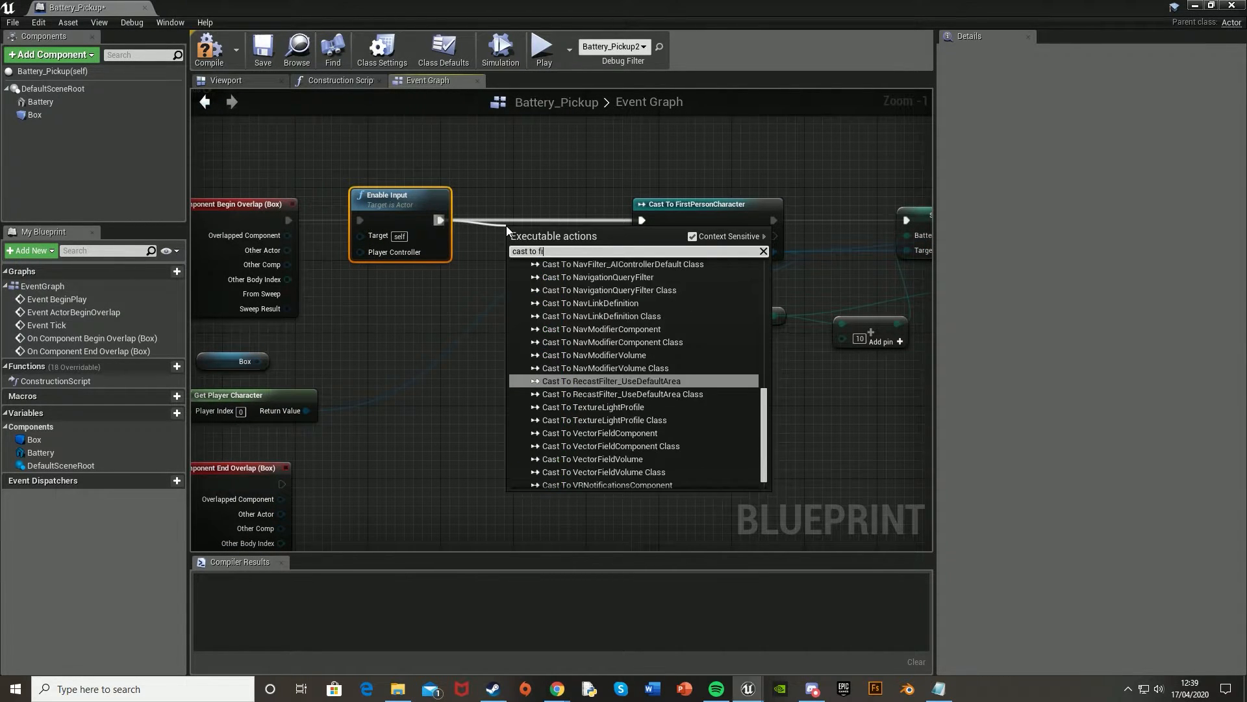
text(r)
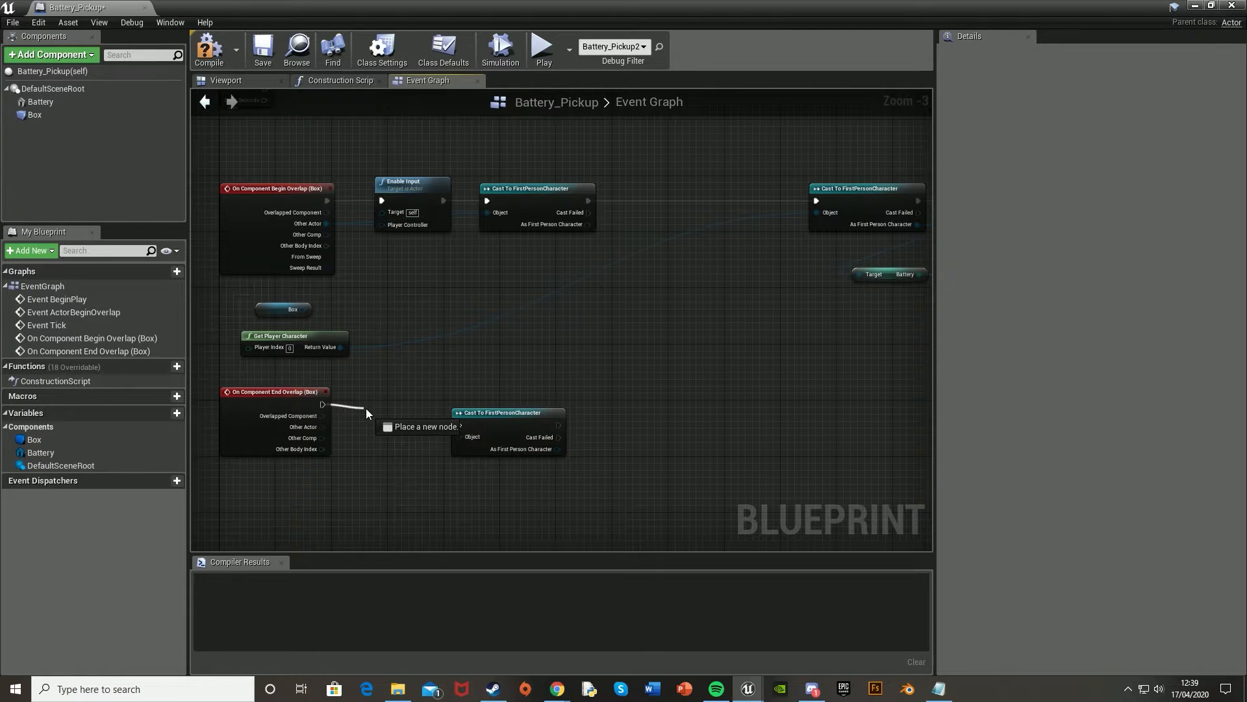
Add Disable Input after End Overlap and a Get Player Controller node feeding both input nodes.
text(dis)
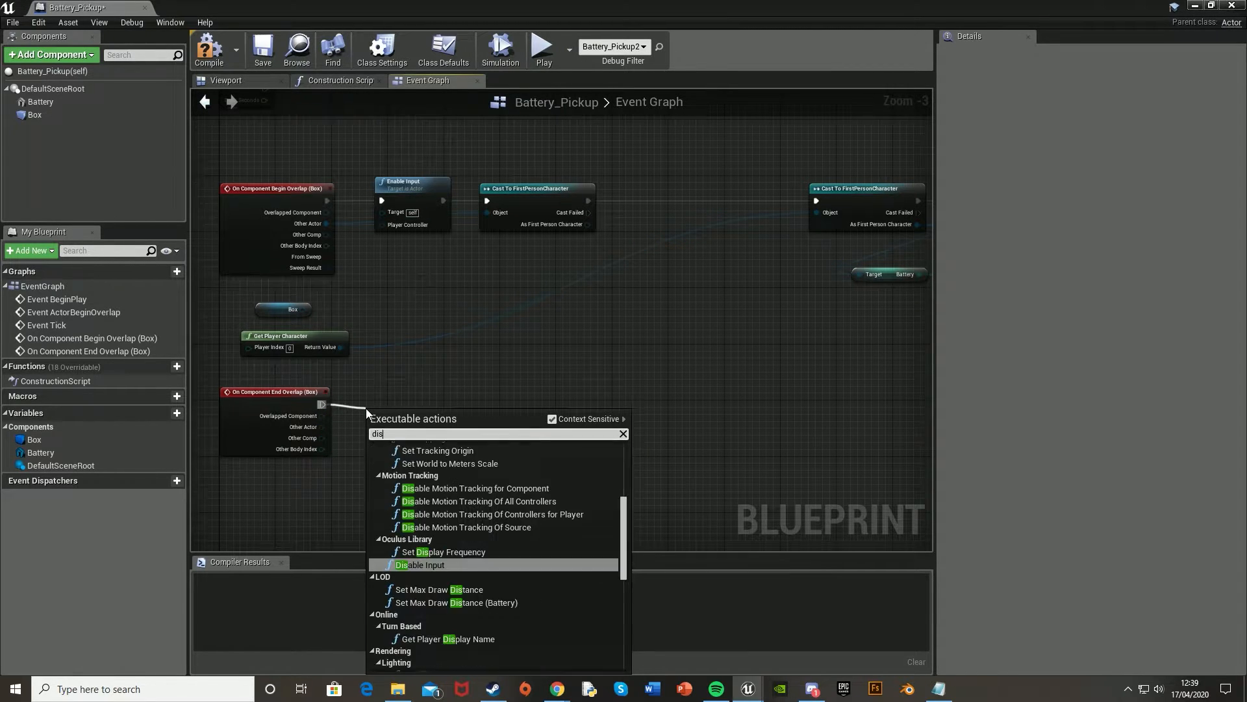
click(420, 565)
text(get)
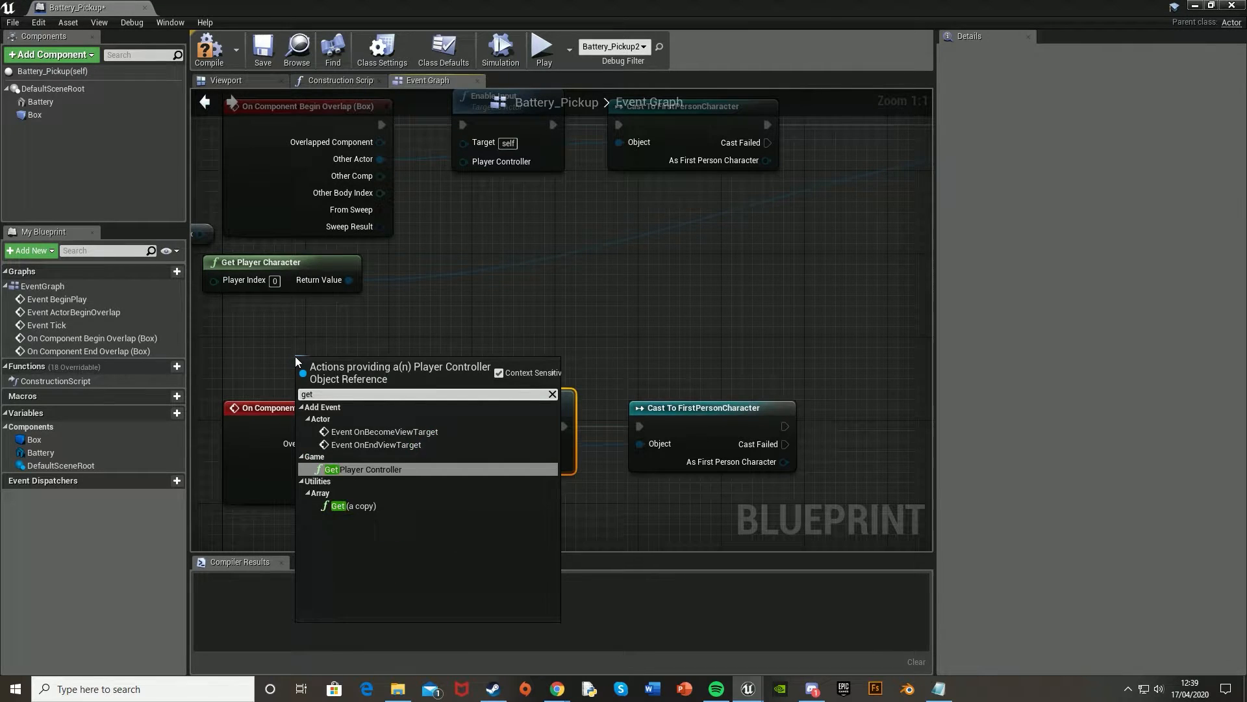
click(367, 469)
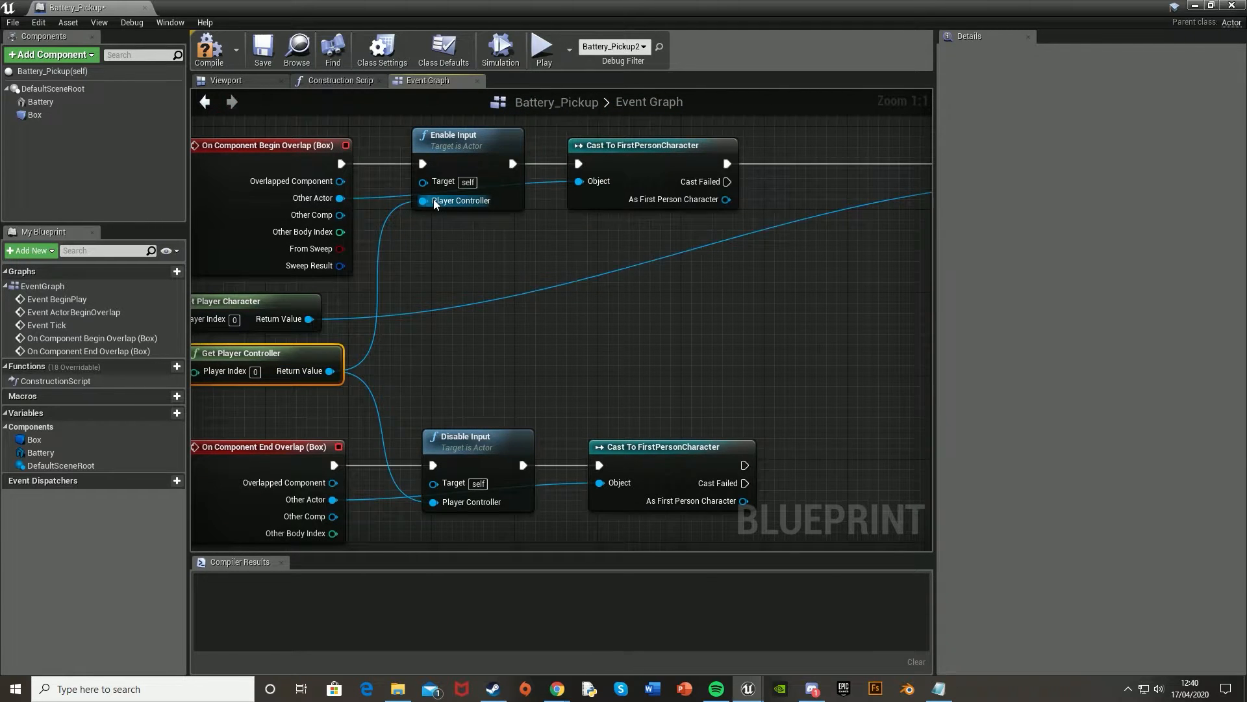
mouse_move(210, 49)
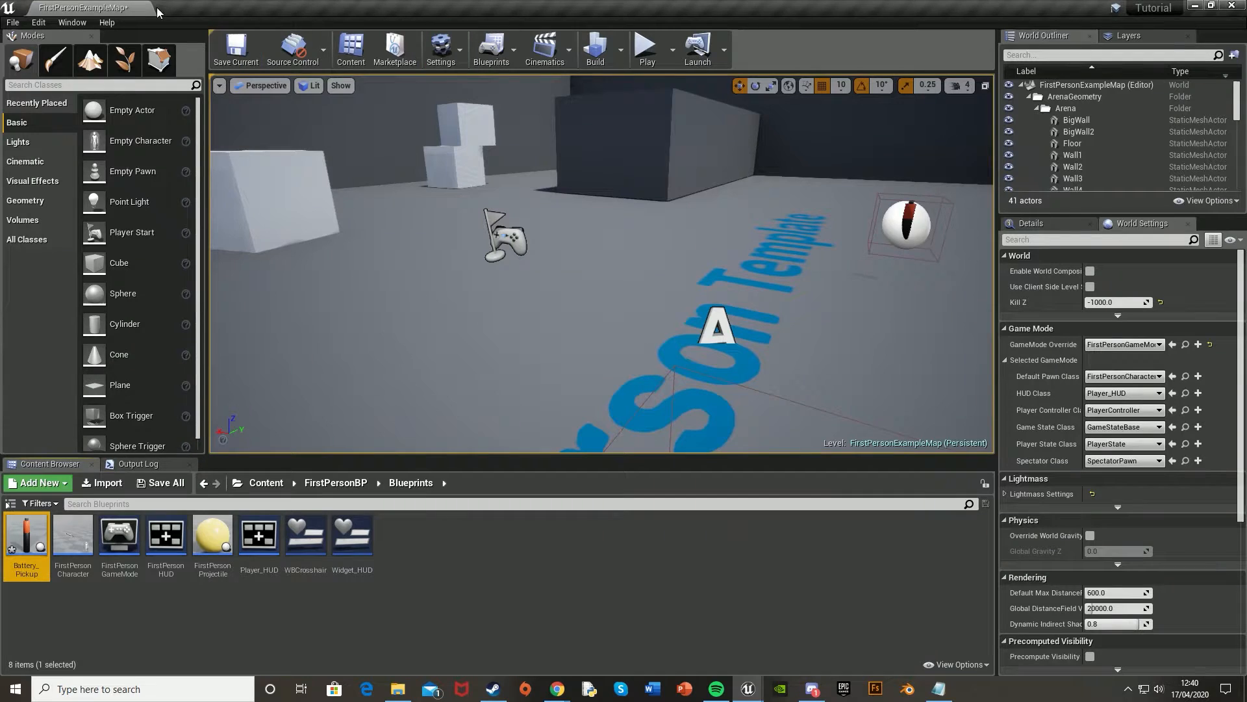
Check Project Settings > Input for an Interact action mapping under Action Mappings.
click(38, 22)
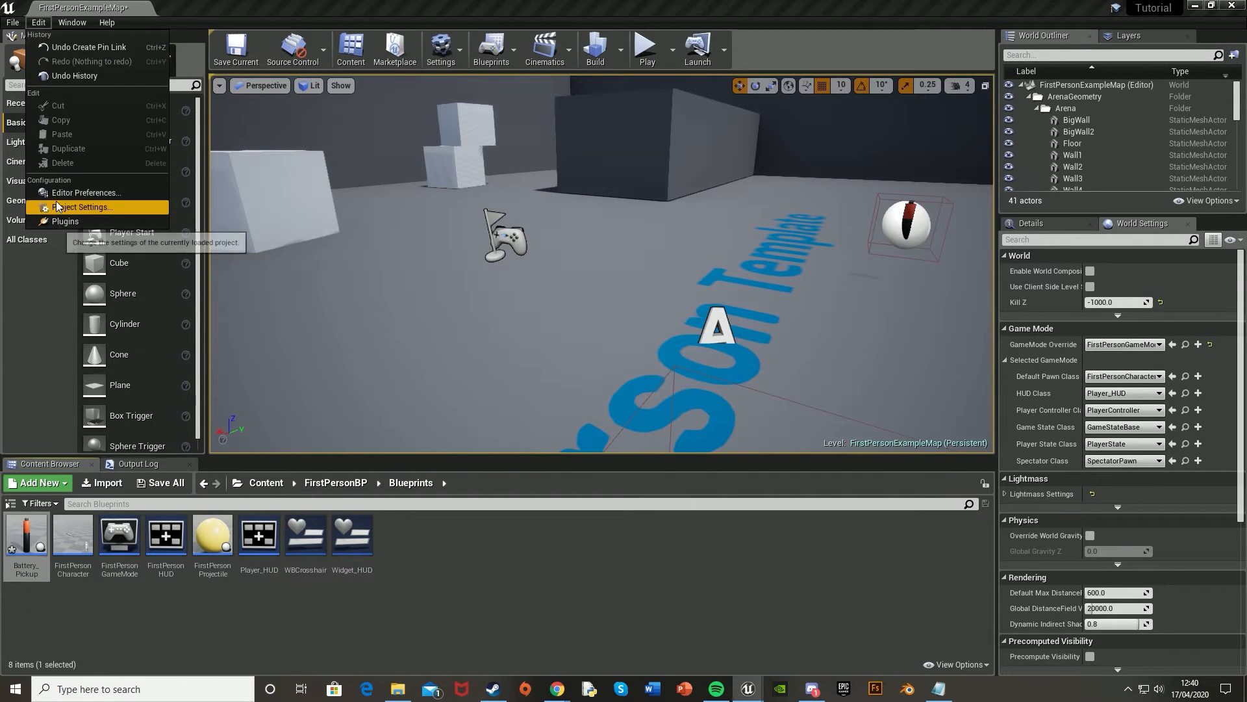
click(83, 207)
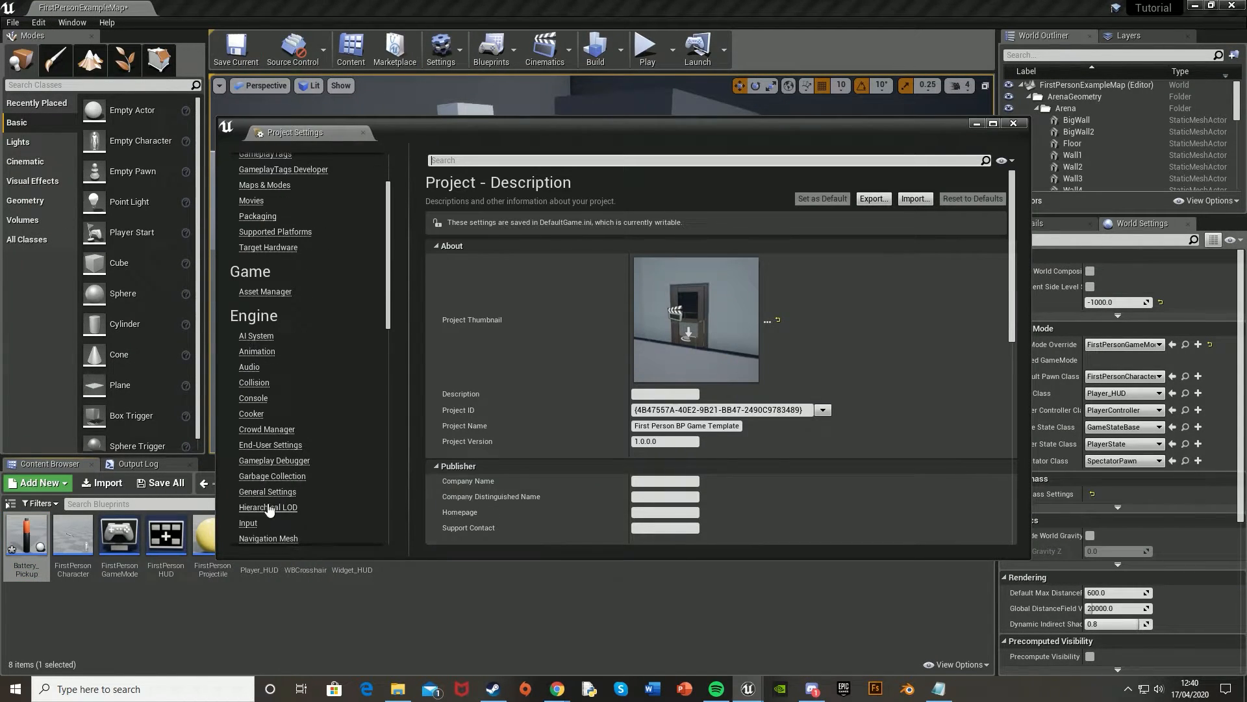
click(247, 523)
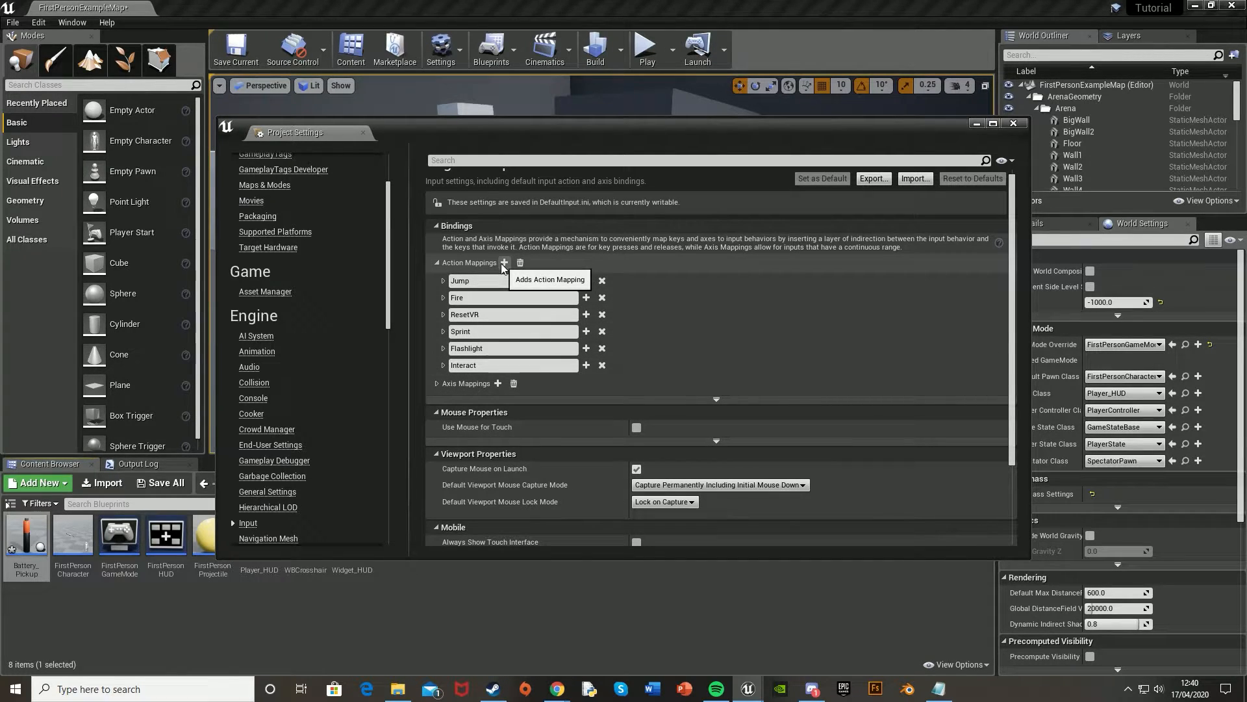
click(443, 365)
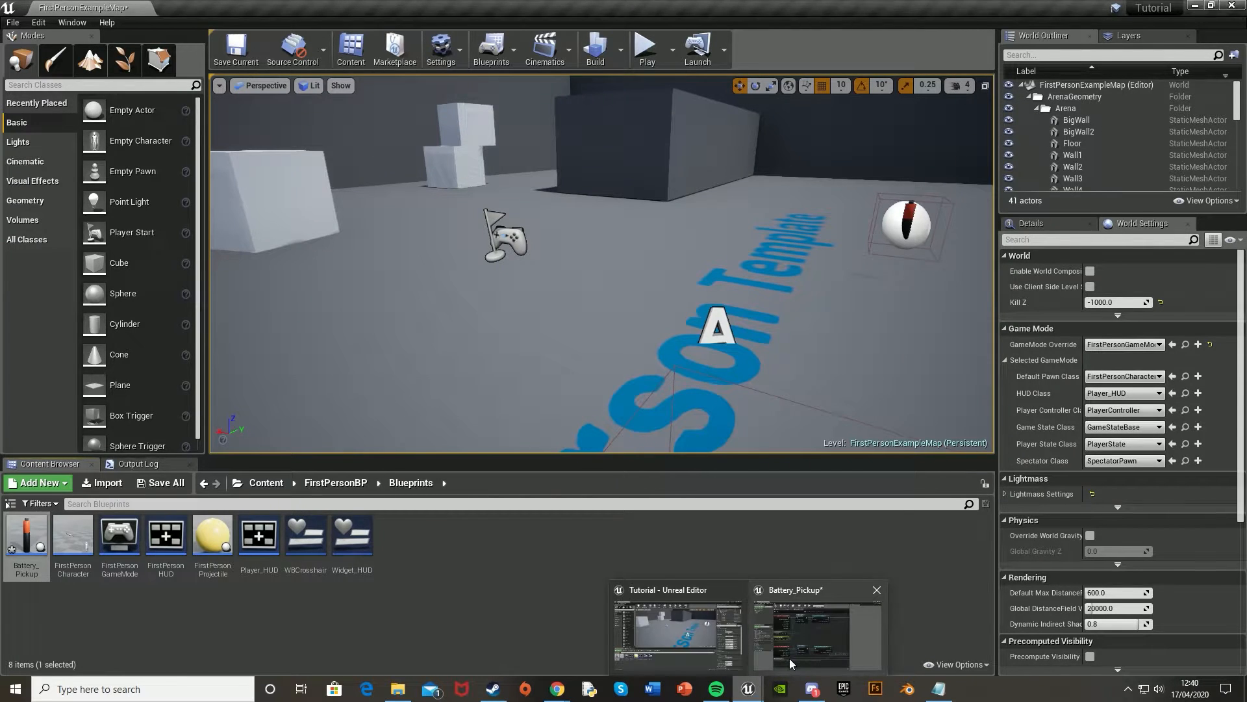
Add a Gate off InputAction Interact Pressed, opened/closed by the overlap casts and exiting to the battery cast and DestroyActor.
click(812, 629)
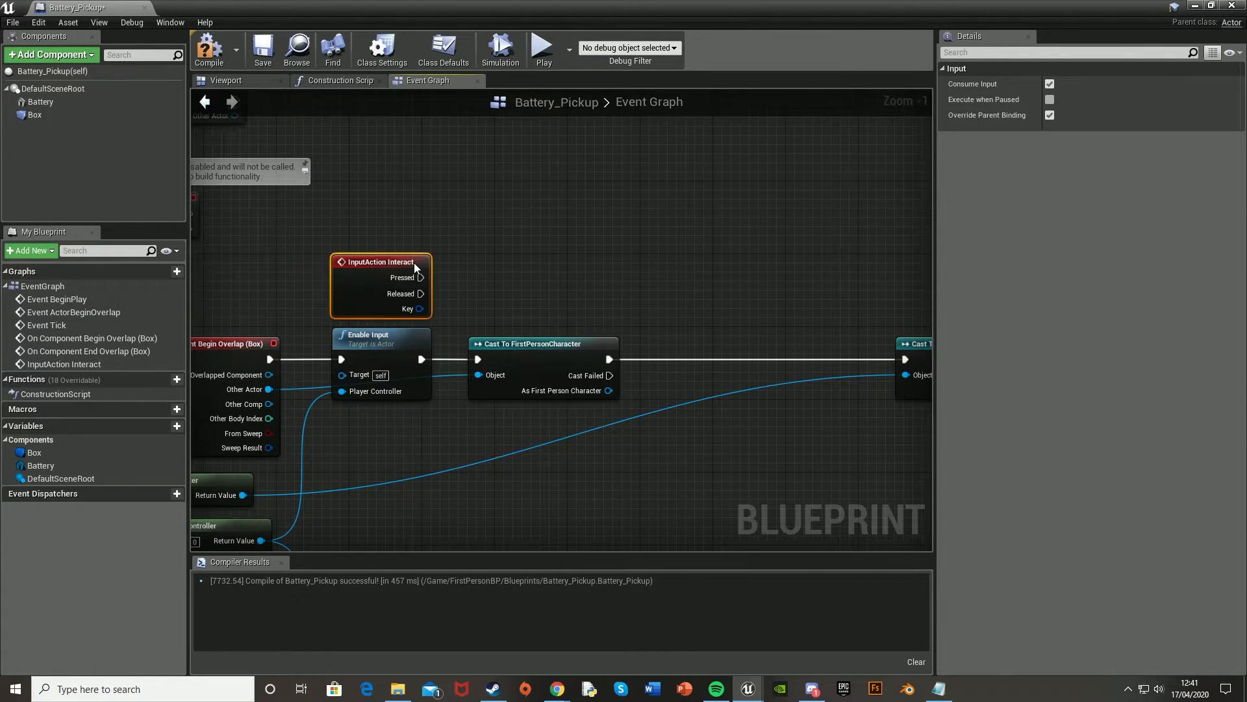
drag(421, 278, 543, 268)
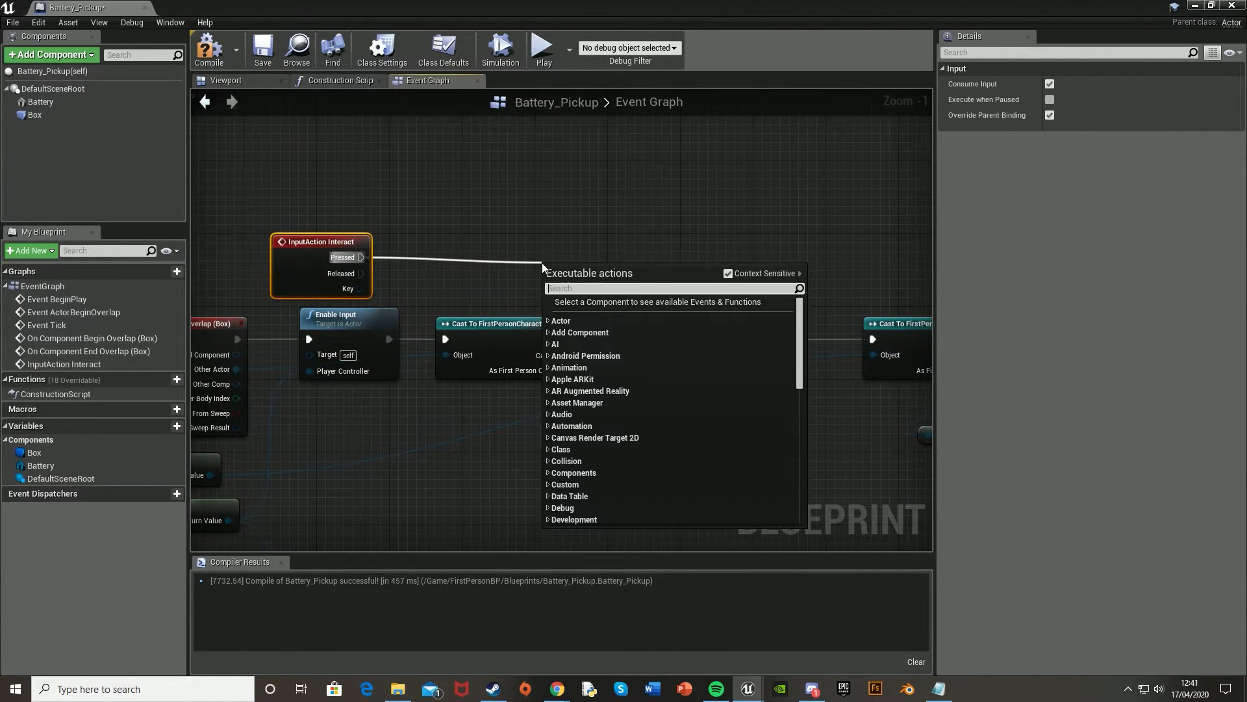
text(gaet)
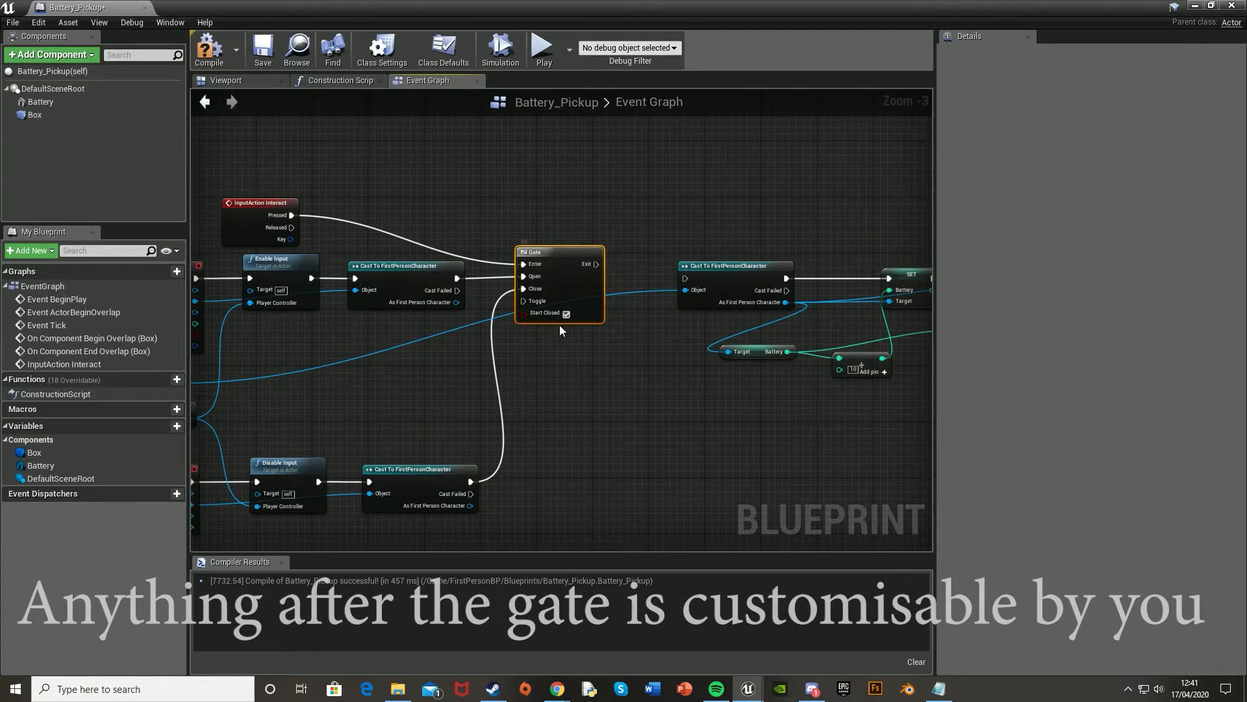
scroll(up, 3)
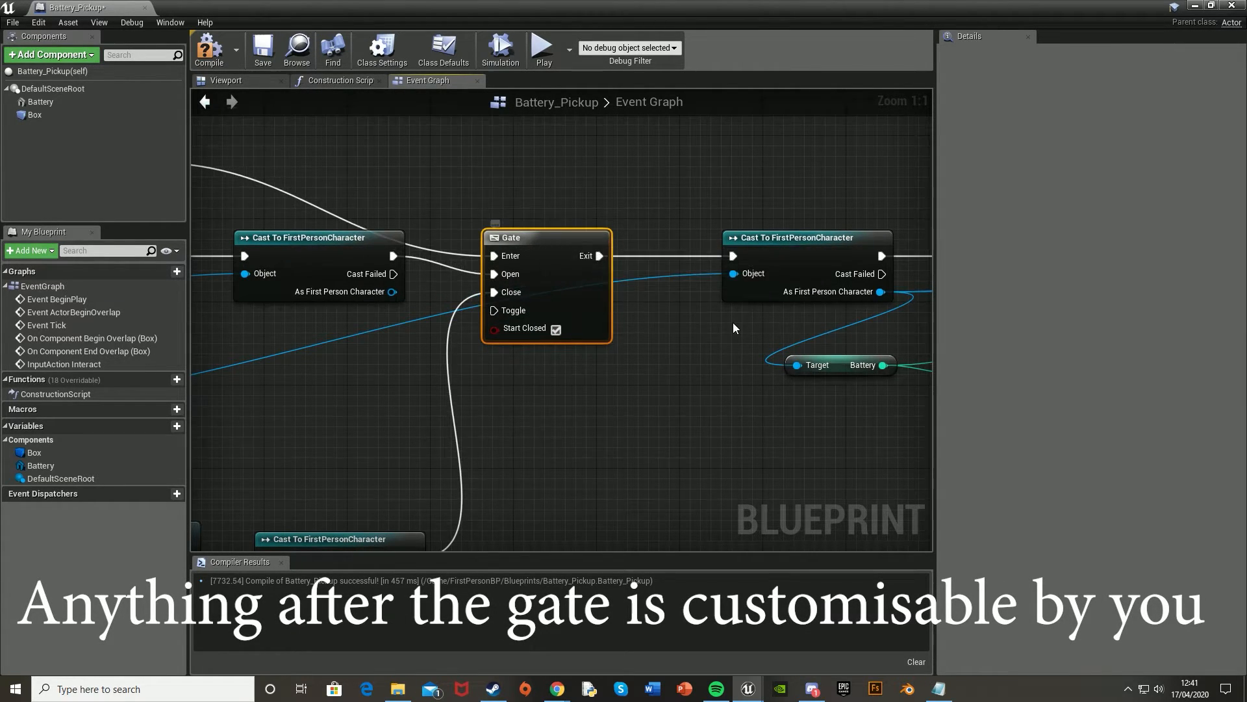
scroll(down, 3)
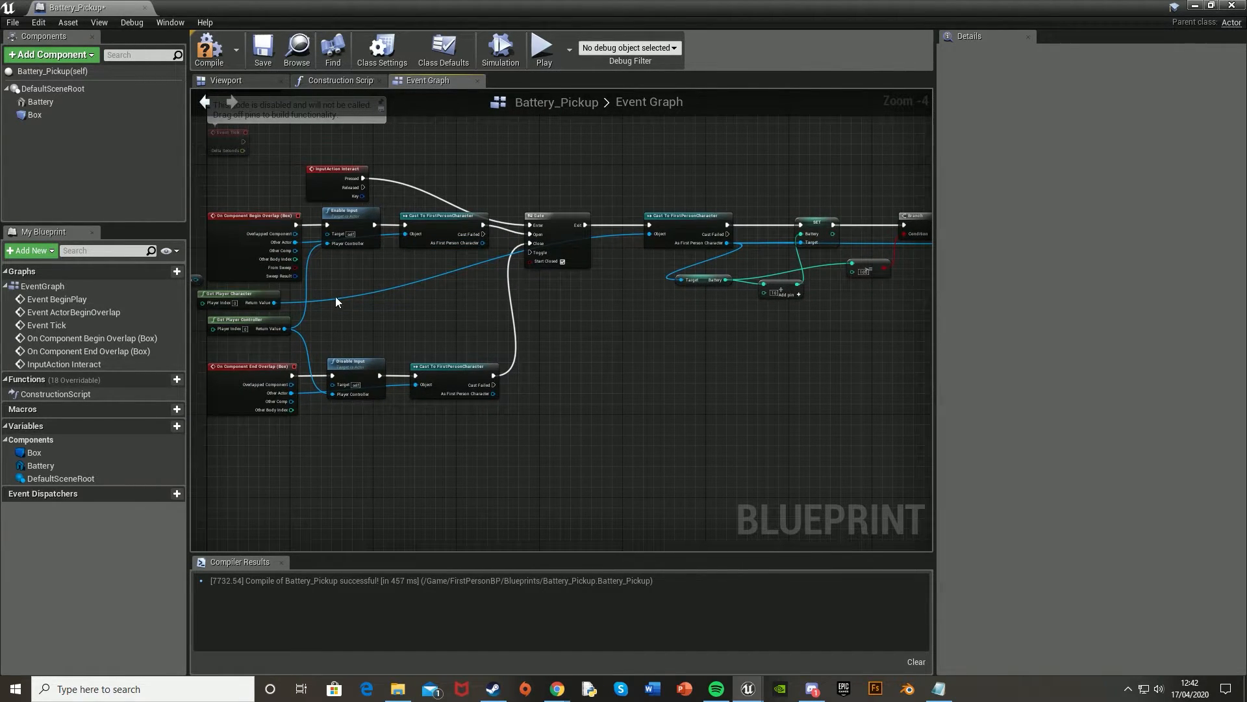
mouse_move(256, 370)
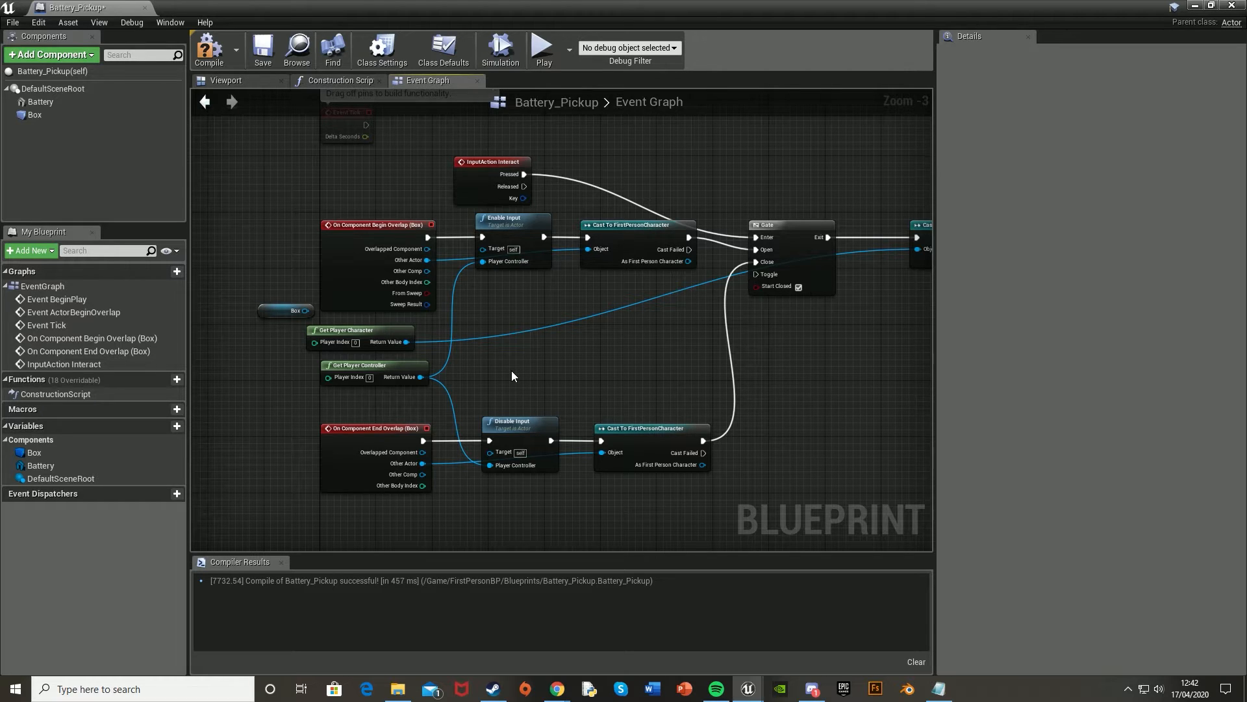
mouse_move(503, 261)
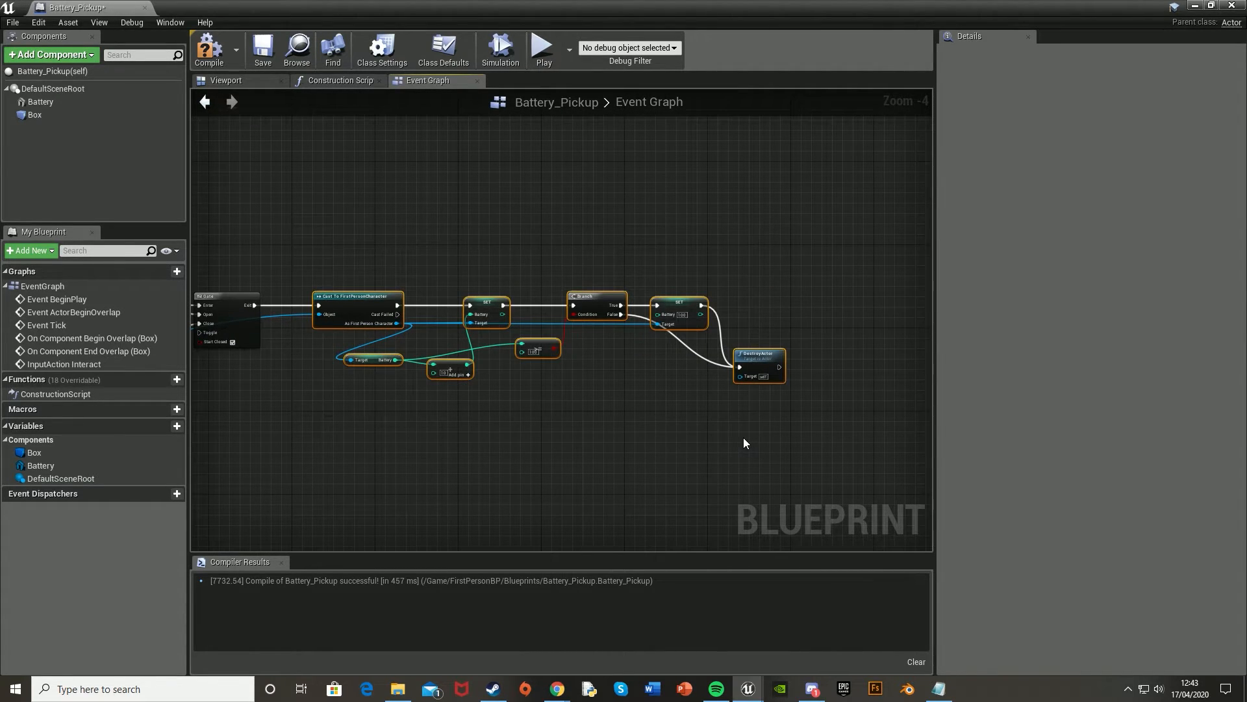
Add a Play Sound at Location node before DestroyActor, fed from the False branch, and pick the pickup sound.
click(743, 444)
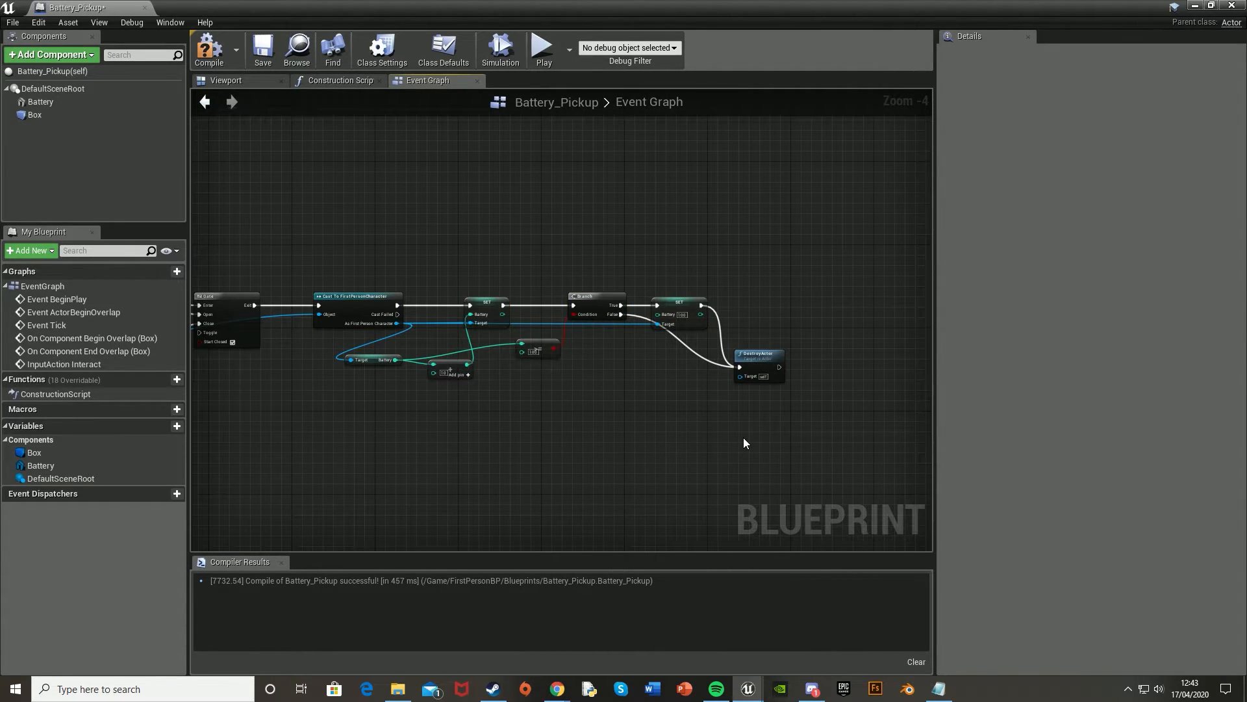
mouse_move(706, 366)
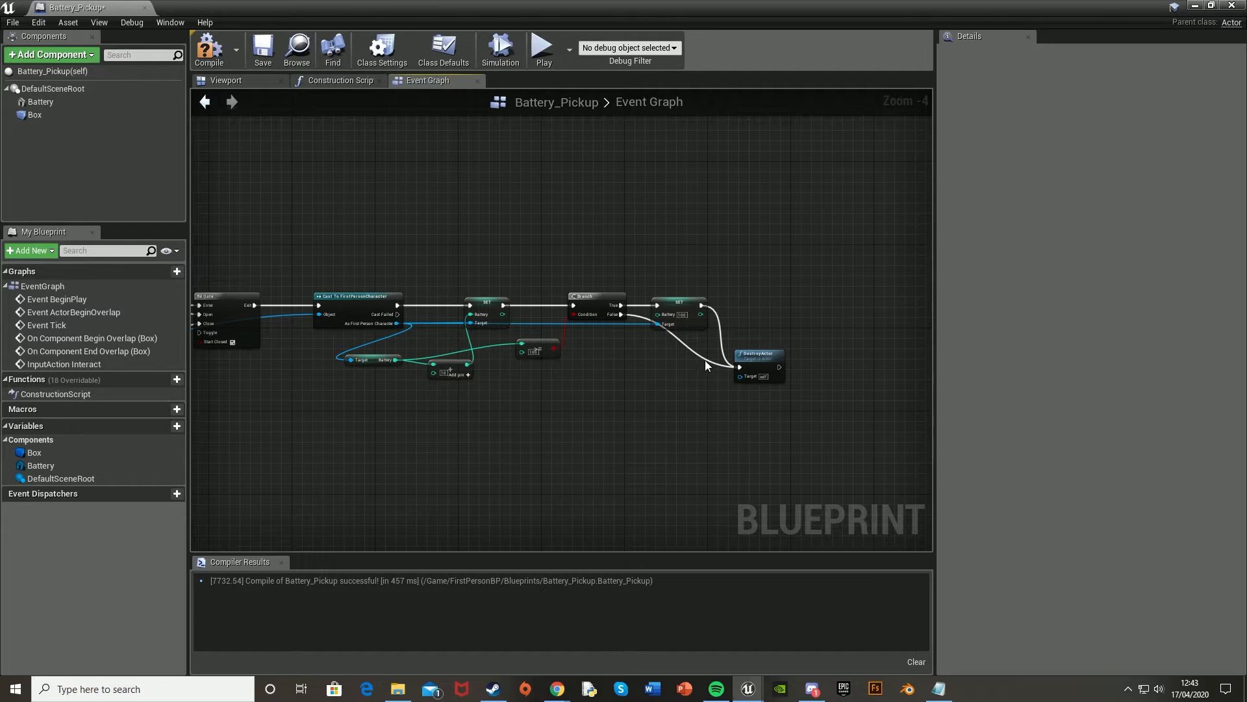
scroll(up, 3)
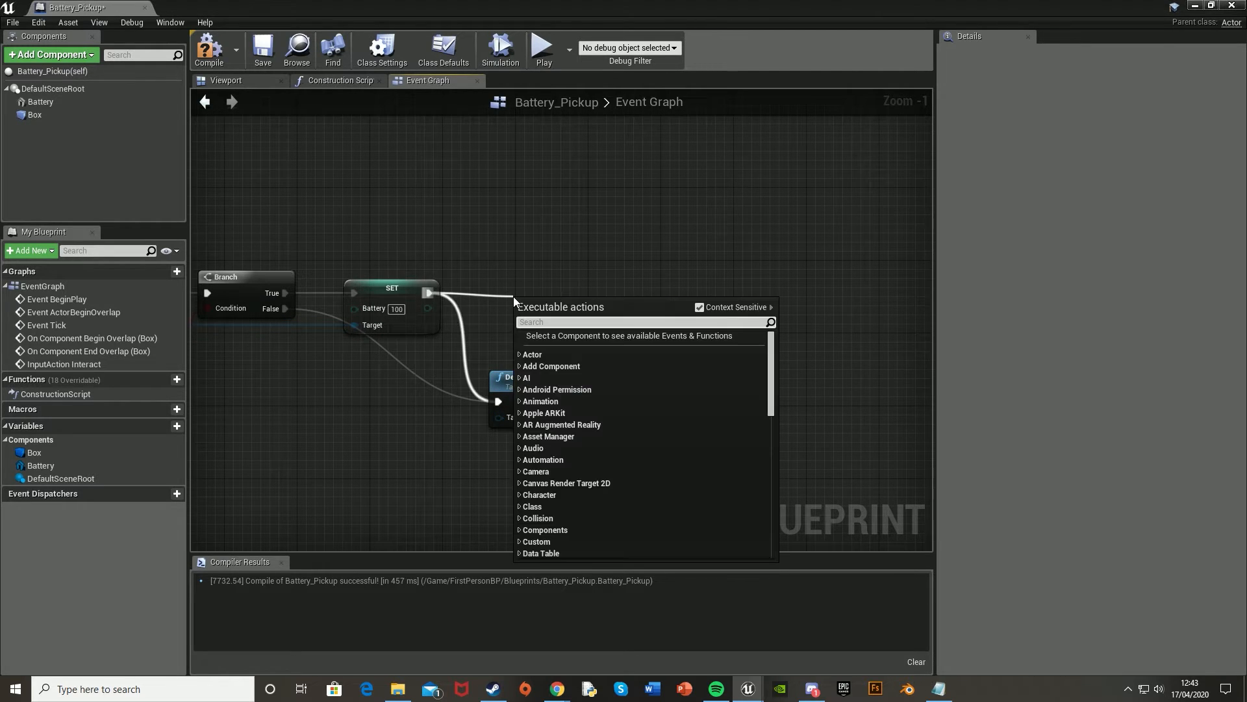
text(play sound)
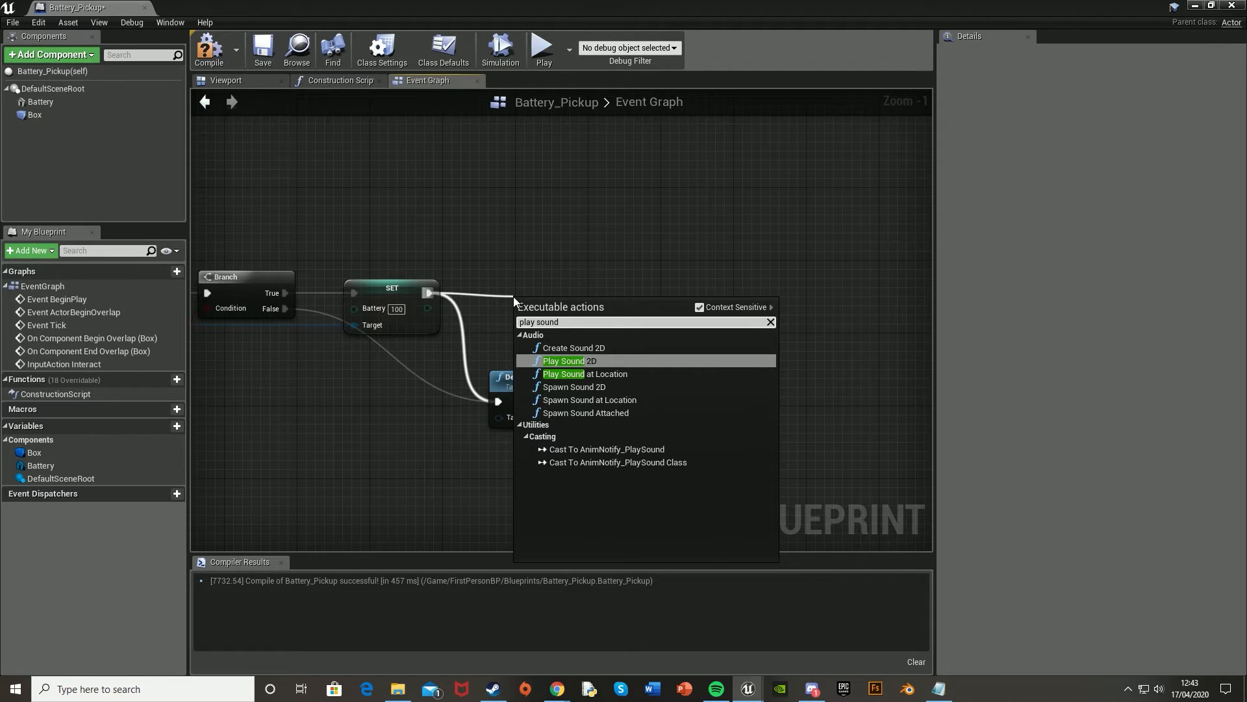
click(585, 374)
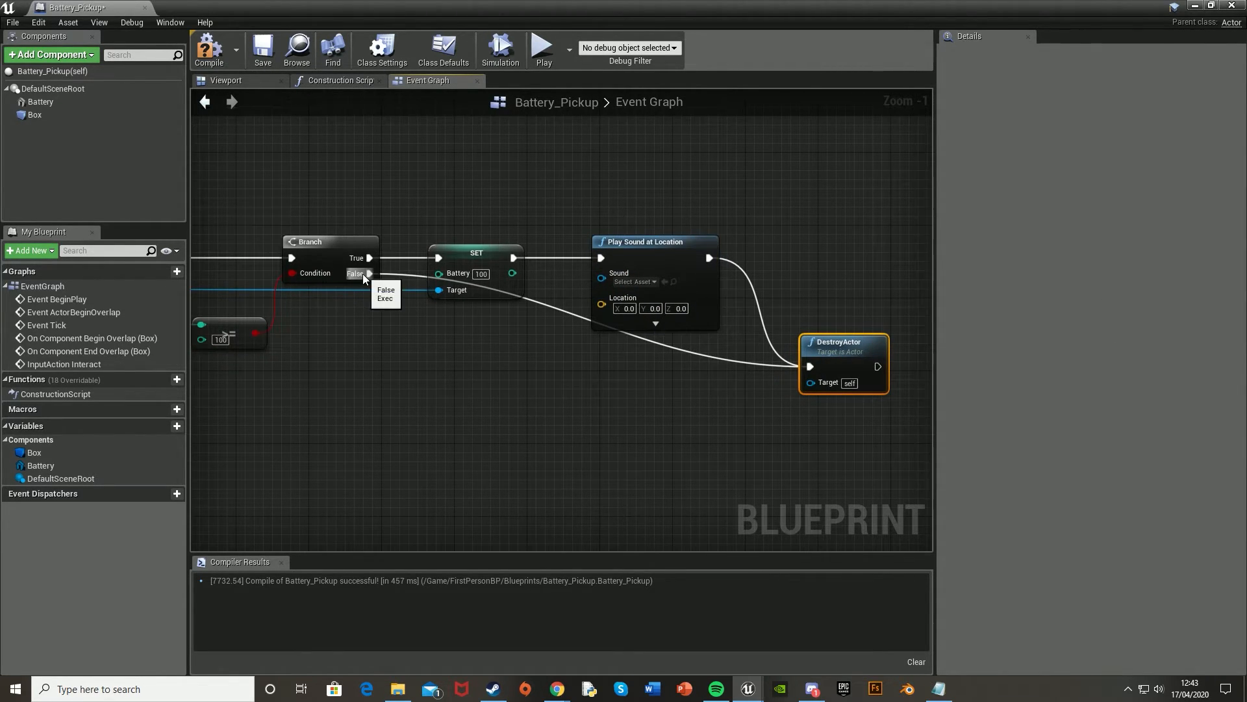
drag(655, 241, 664, 297)
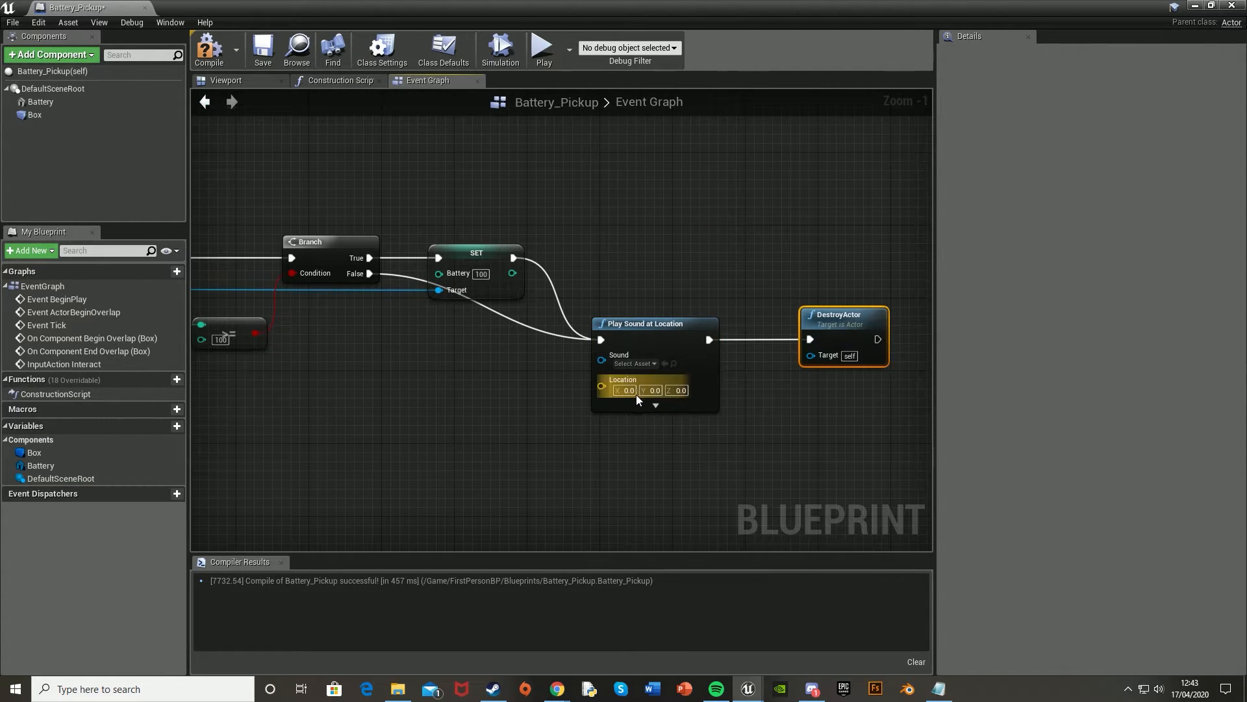
click(632, 364)
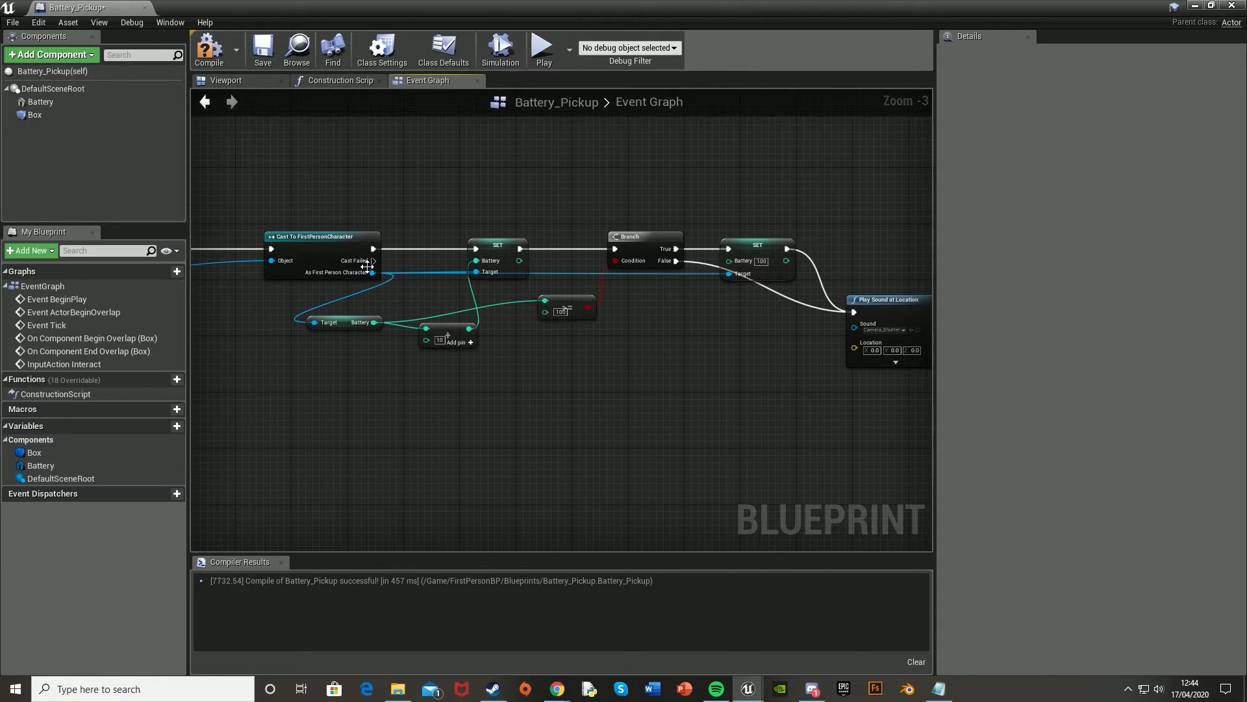
Feed the sound's Location from the player character's GetActorLocation.
drag(371, 272, 589, 381)
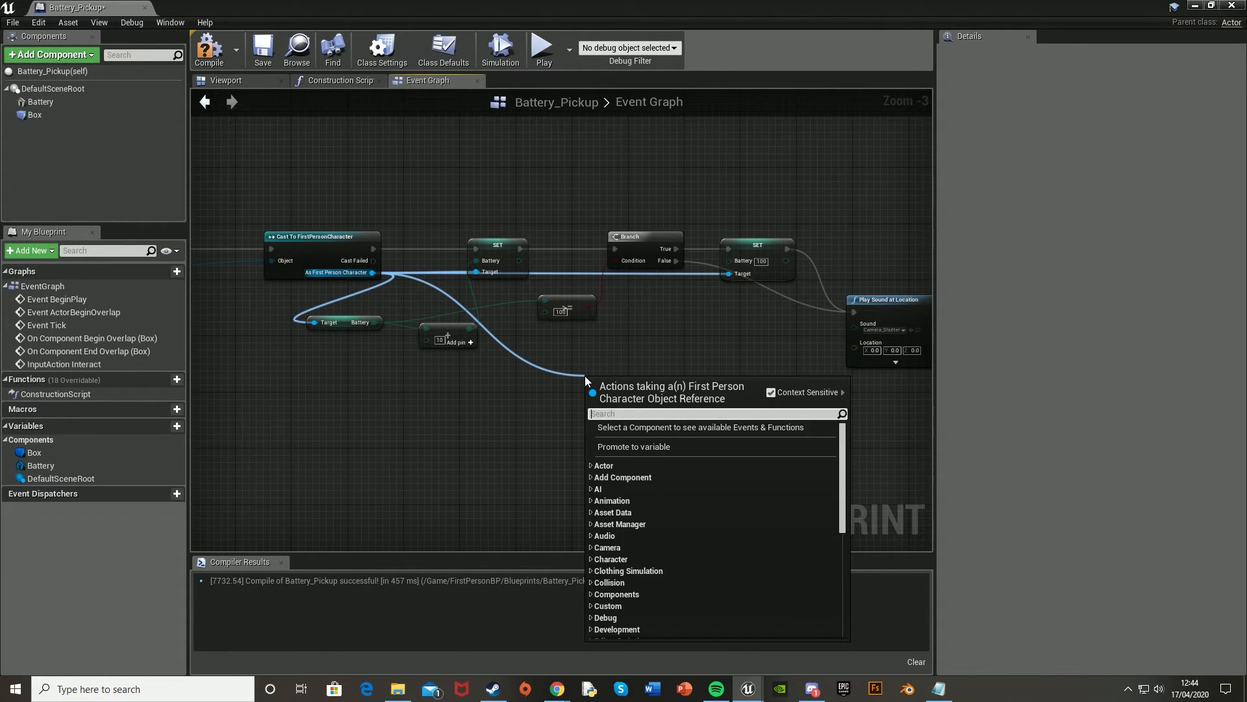
text(get local)
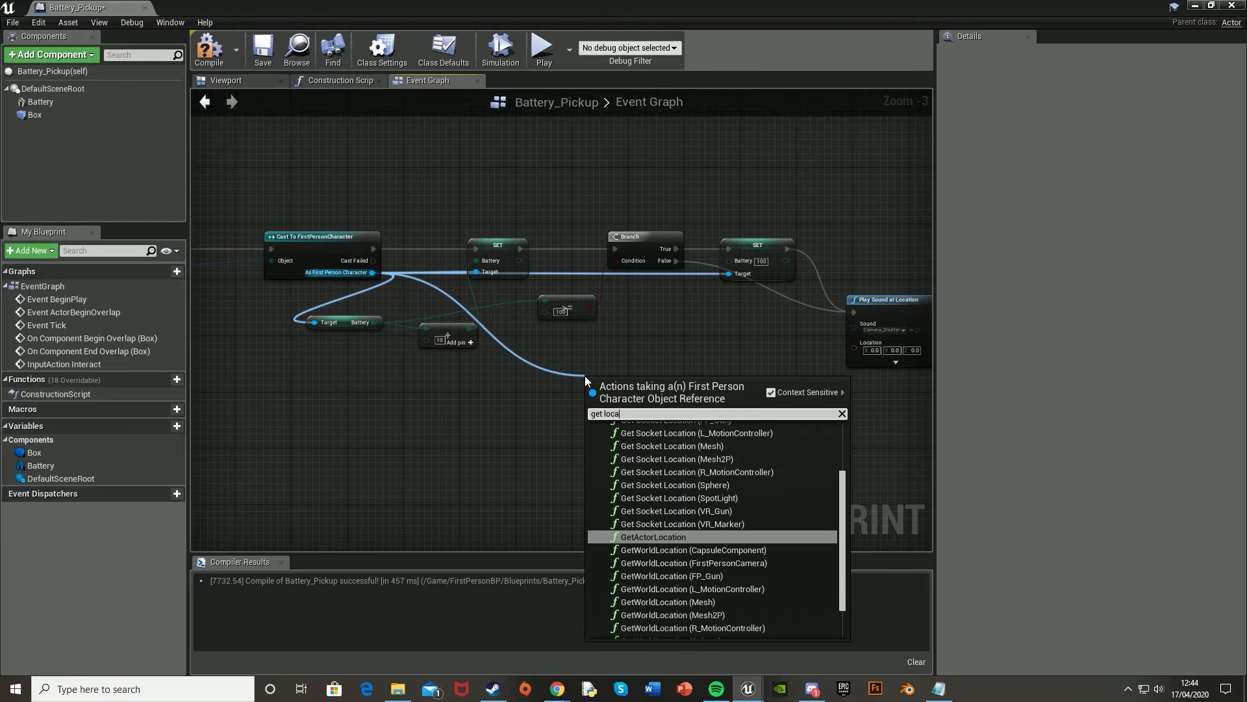
click(654, 536)
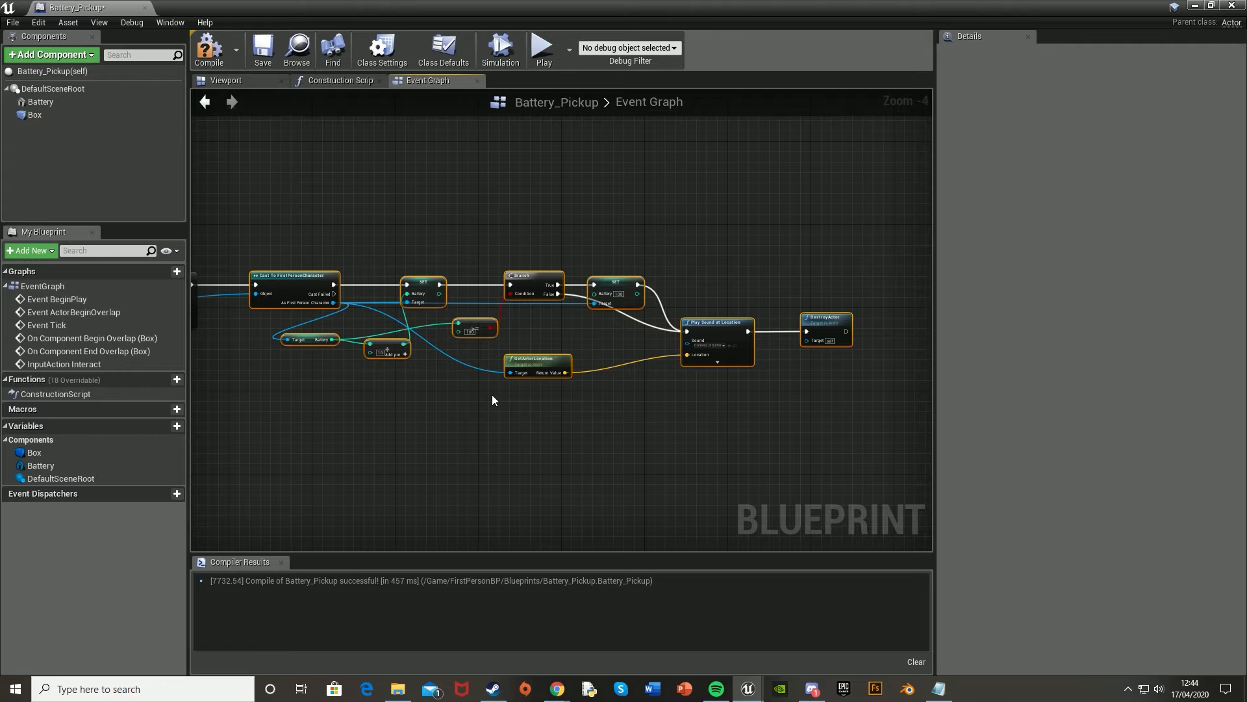
mouse_move(207, 48)
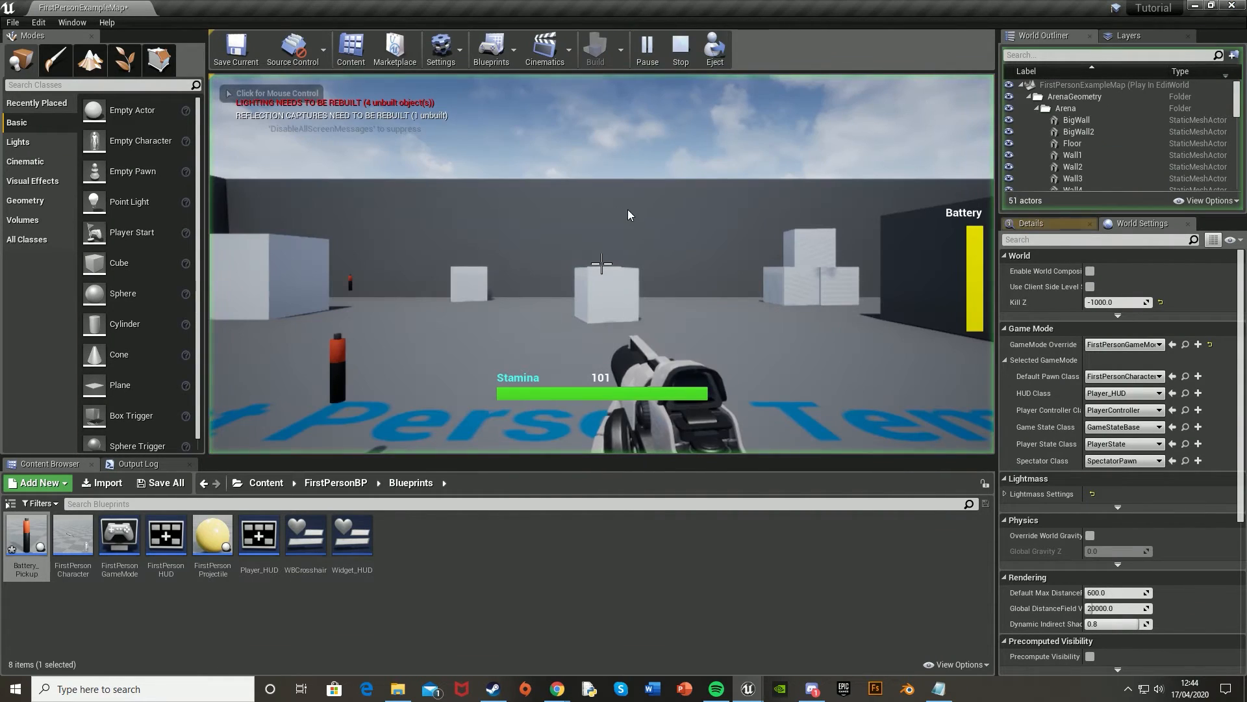
Walk to the battery and pick it up with E, stop playing, and reopen Battery_Pickup.
click(600, 262)
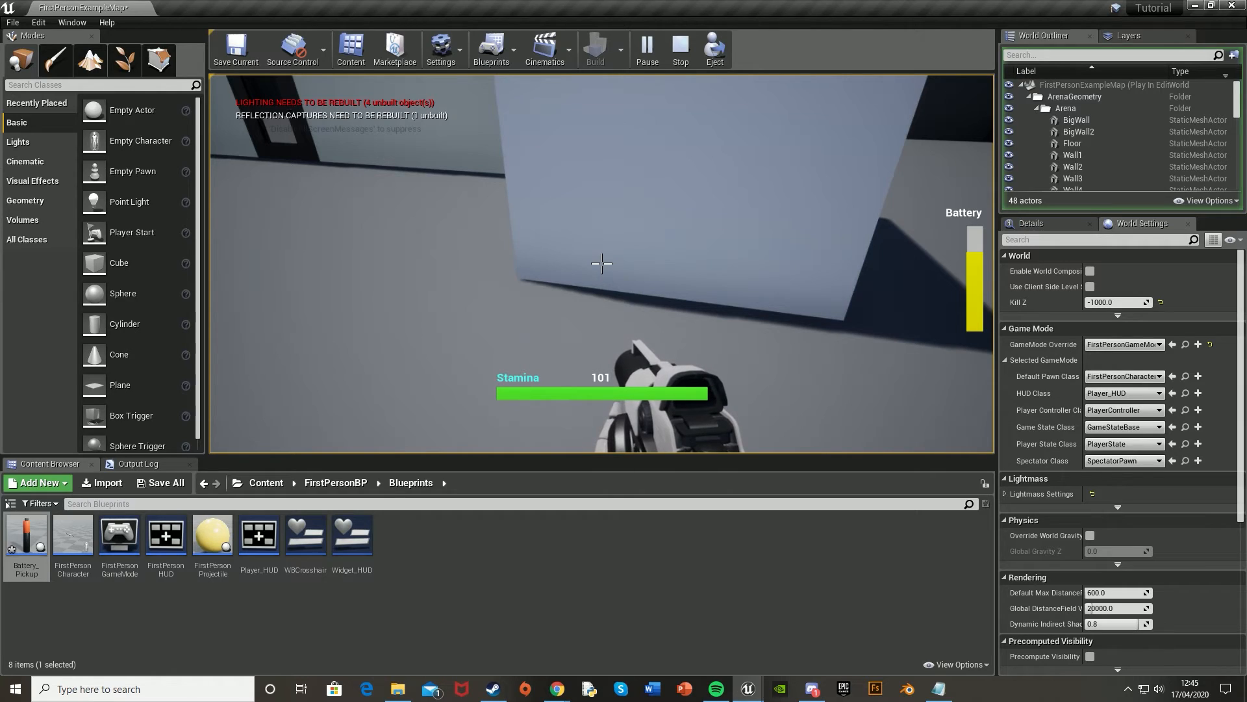
click(680, 48)
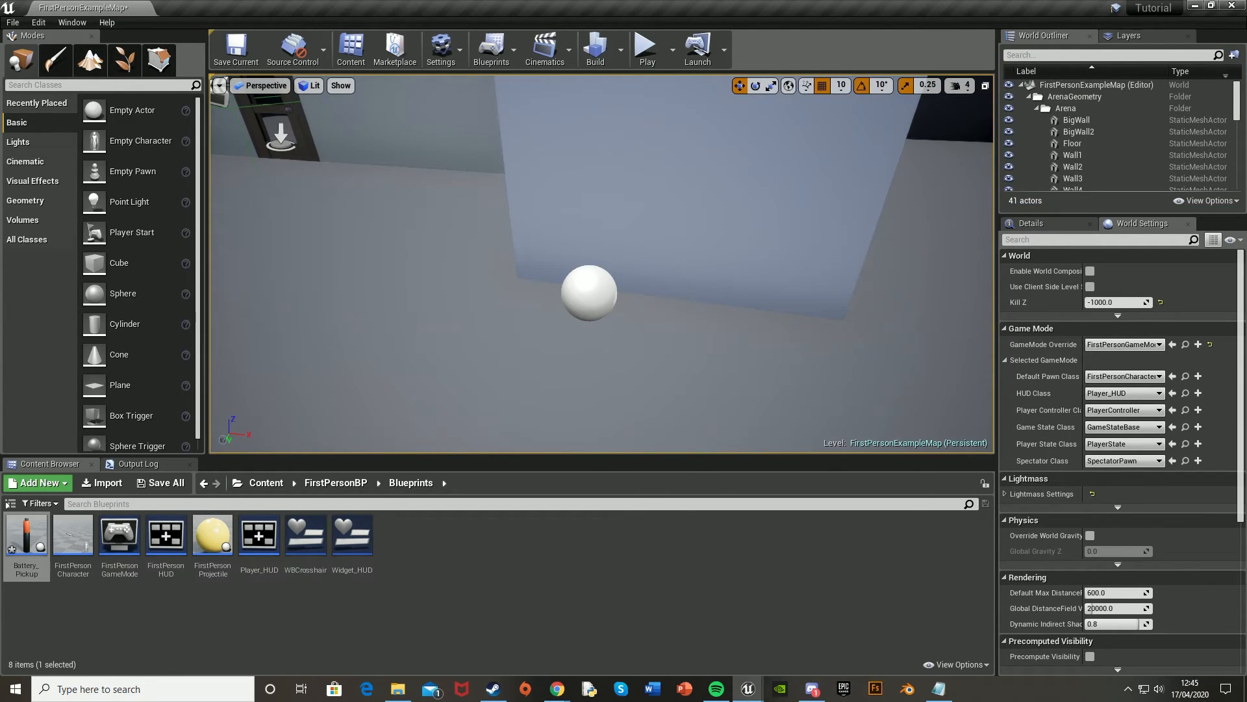
mouse_move(211, 540)
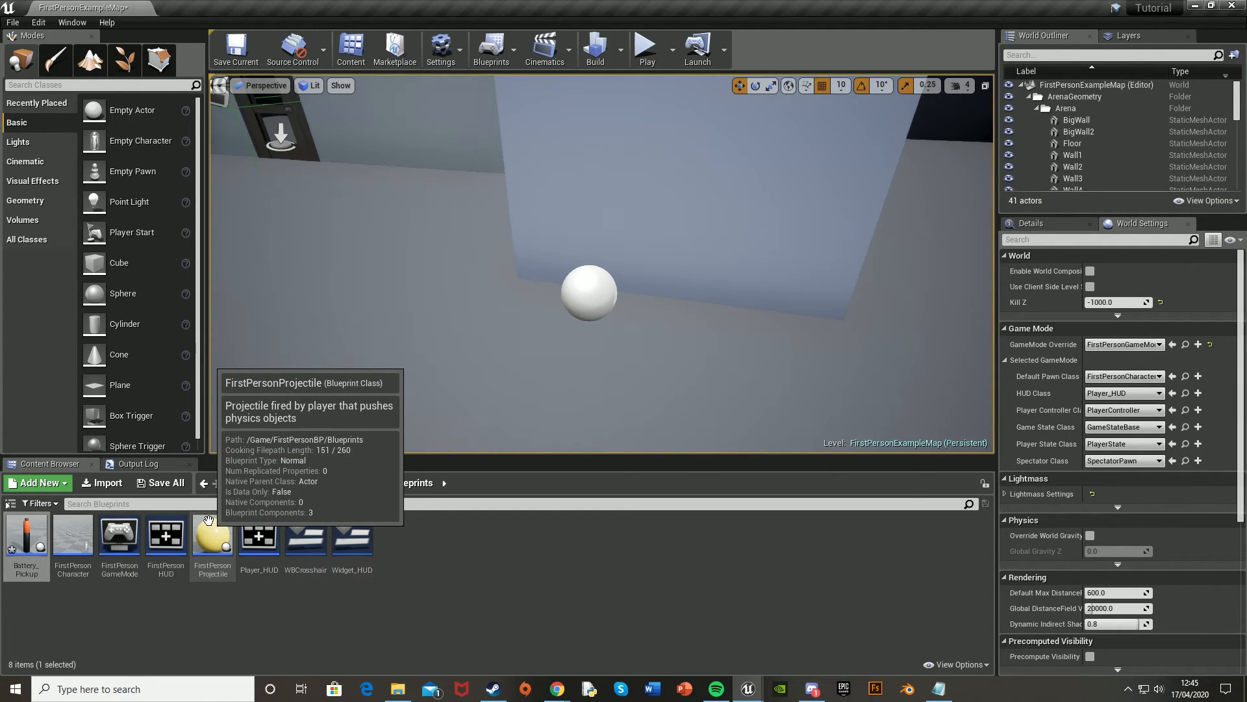
double_click(26, 534)
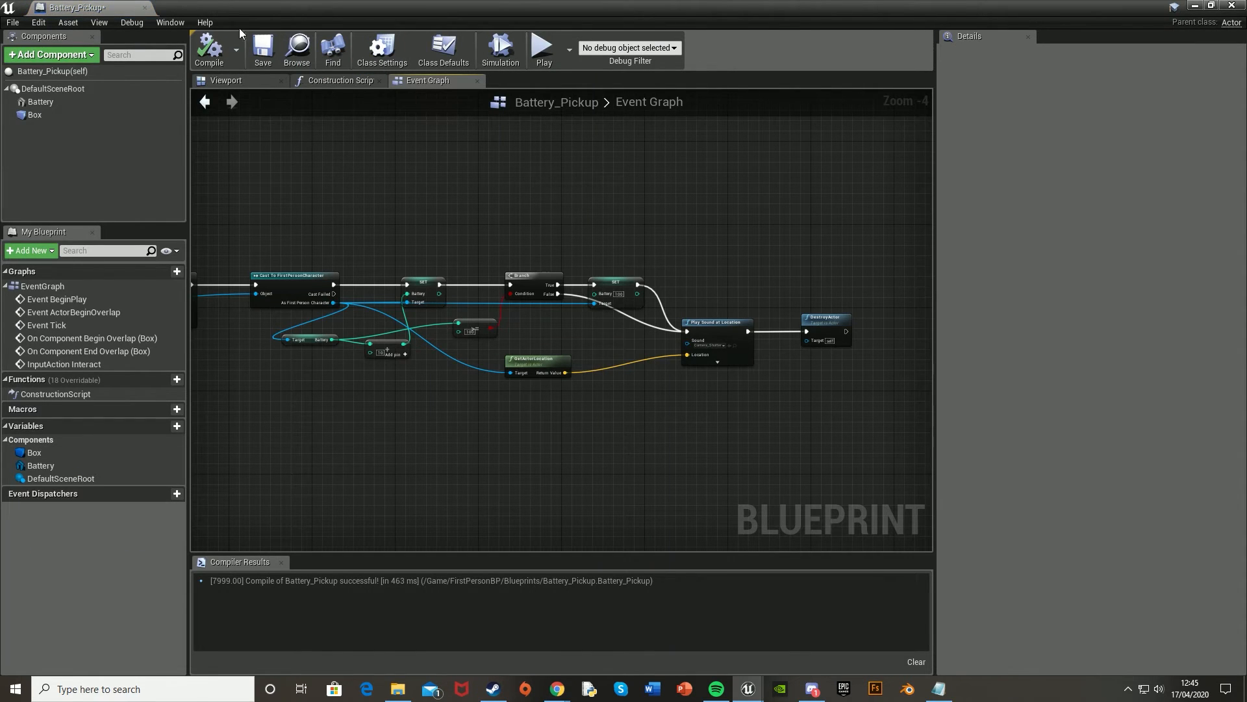
Show the Box collision component's details in the viewport and start editing its X scale.
click(225, 81)
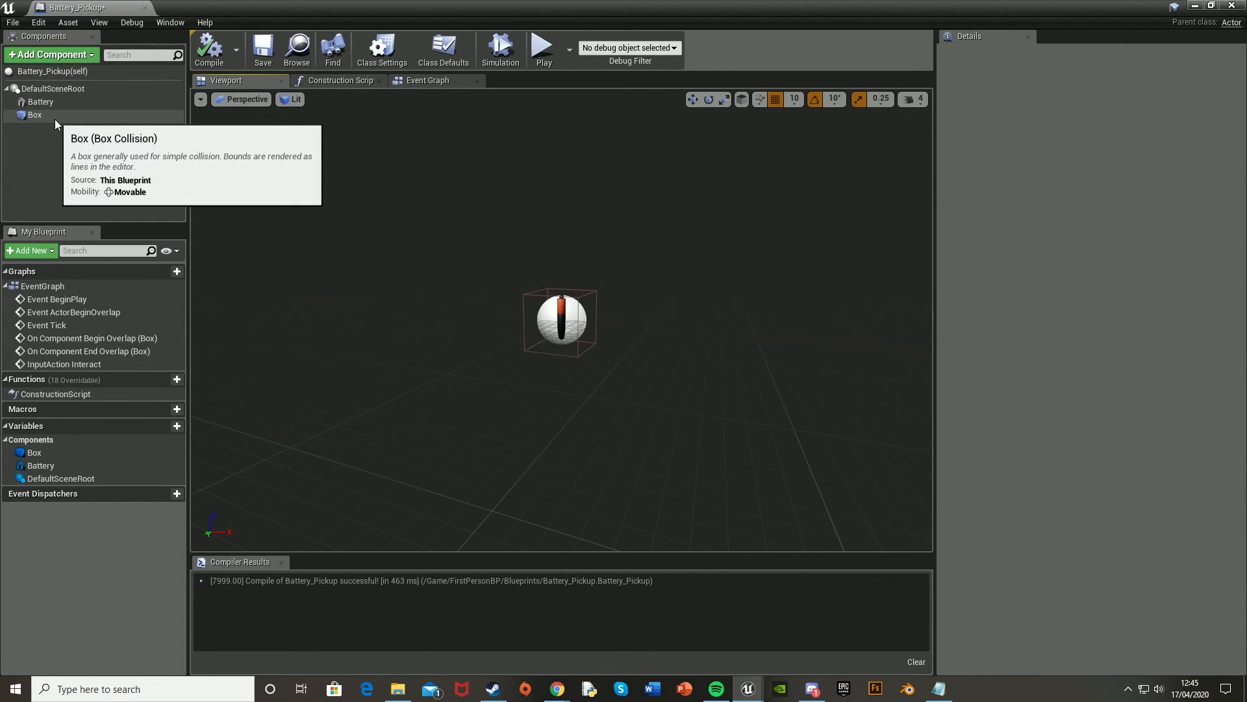
click(34, 114)
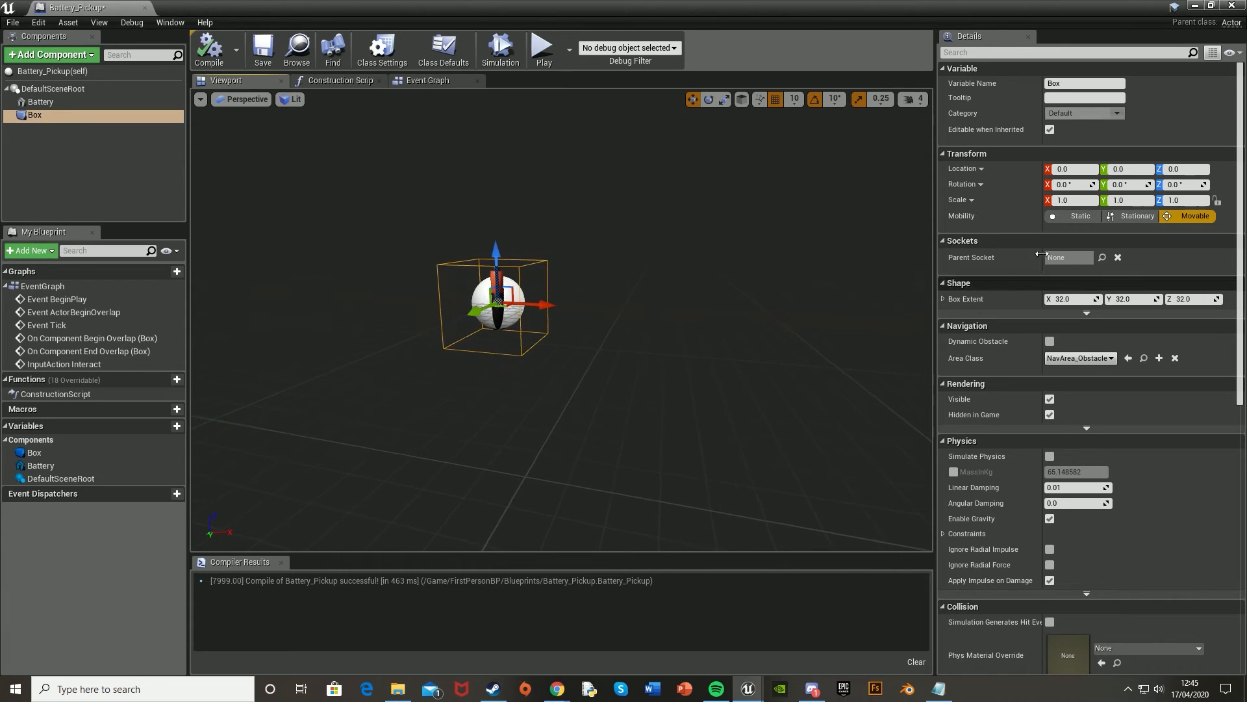
click(1072, 200)
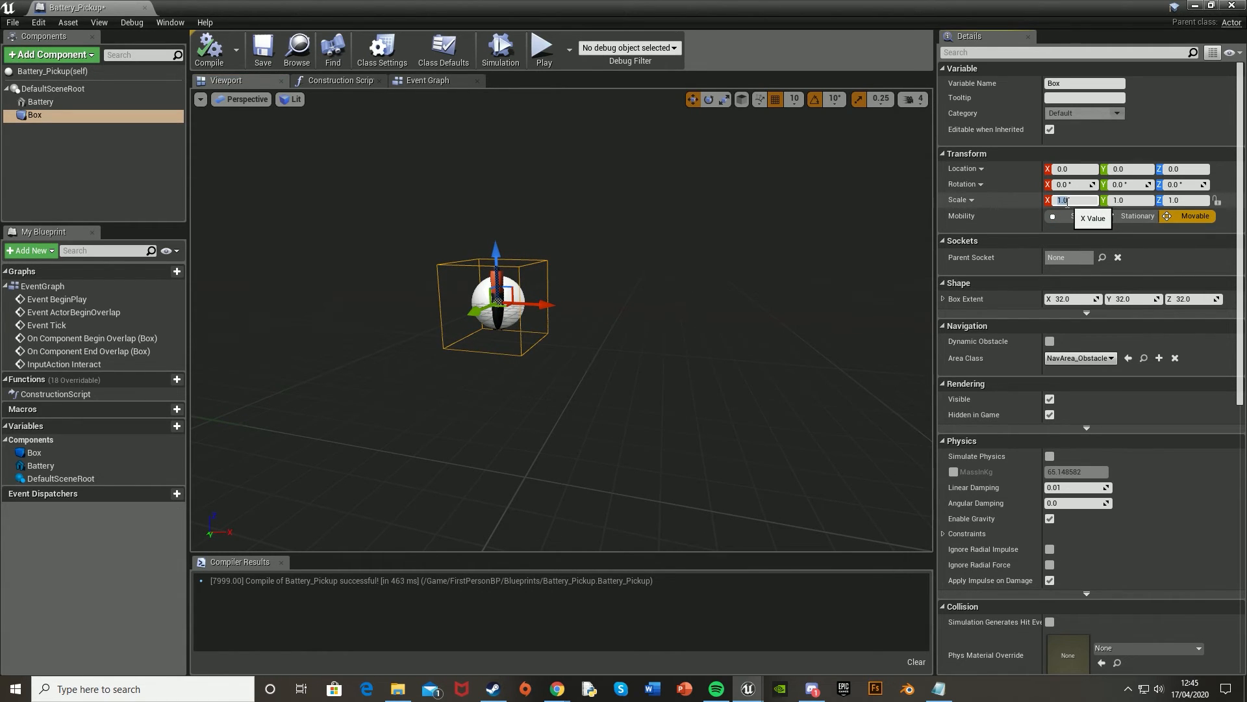